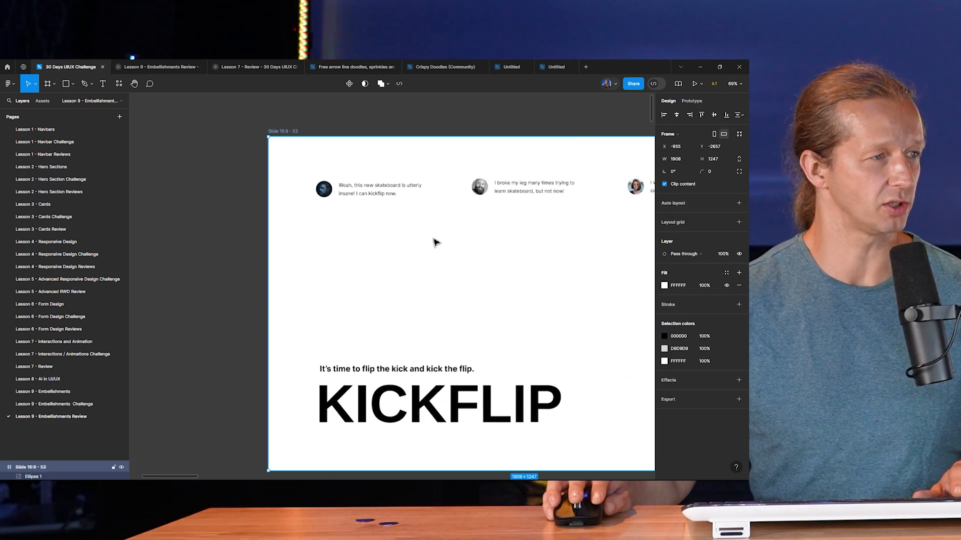
# Scroll to the skater-photo hero slide and briefly select the testimonial row below the KICKFLIP title.
pyautogui.scroll(-3)
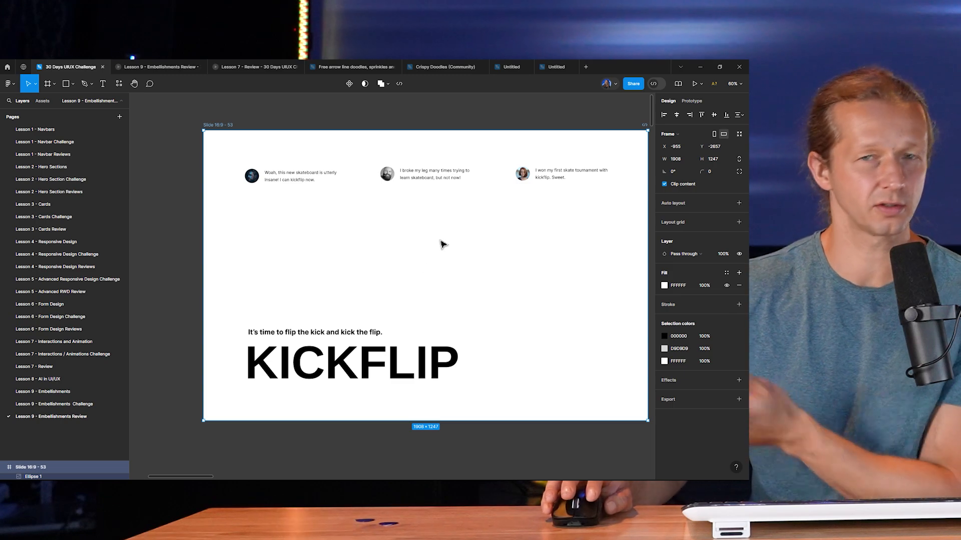
pyautogui.moveTo(502, 256)
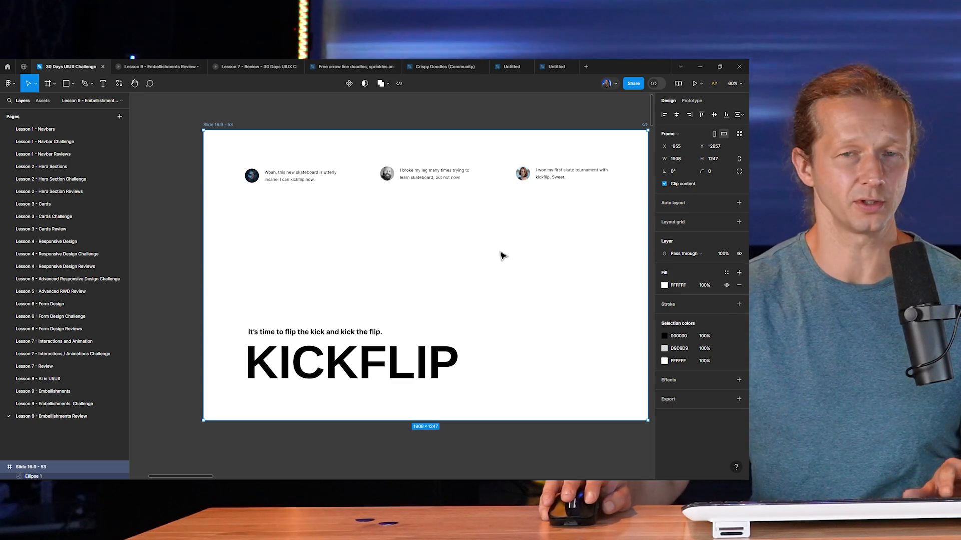
pyautogui.scroll(-3)
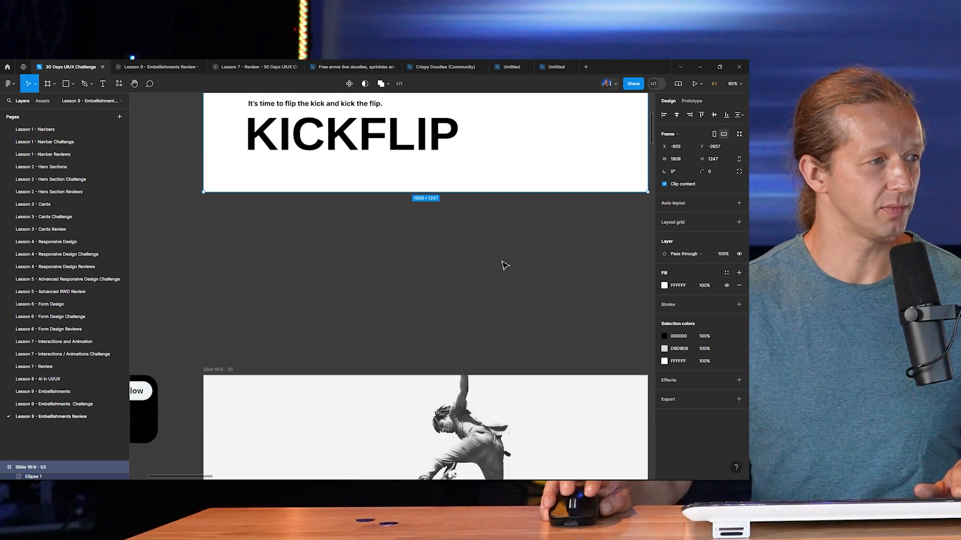
pyautogui.scroll(-3)
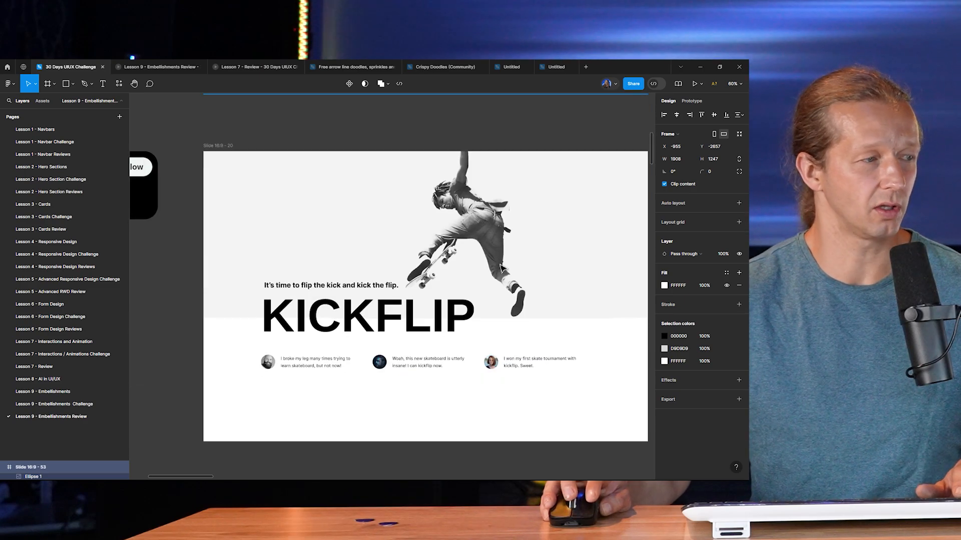
pyautogui.scroll(3)
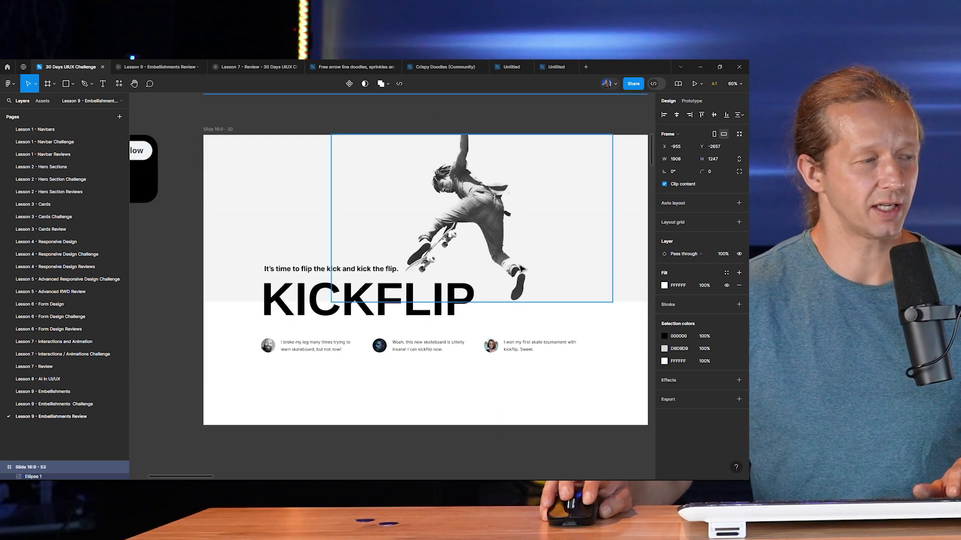
pyautogui.click(471, 214)
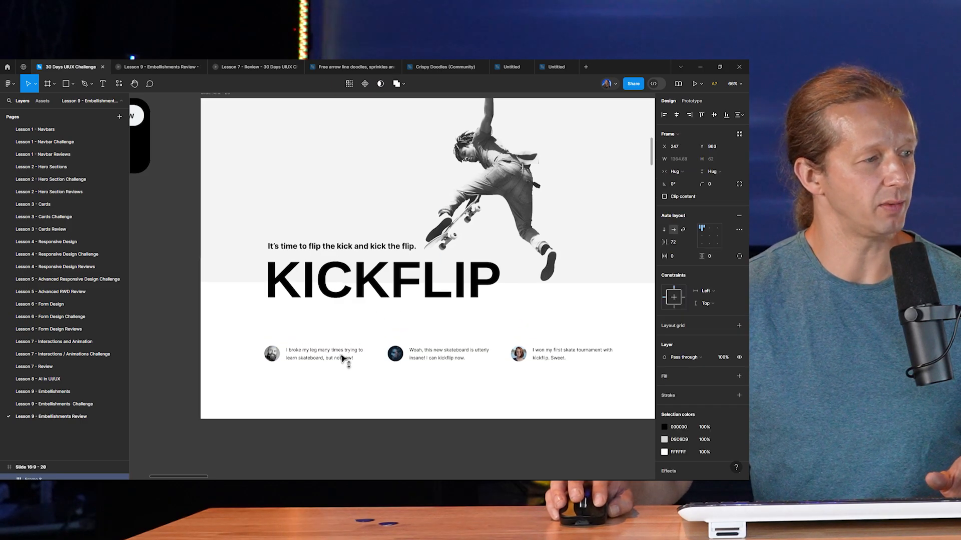
pyautogui.click(497, 318)
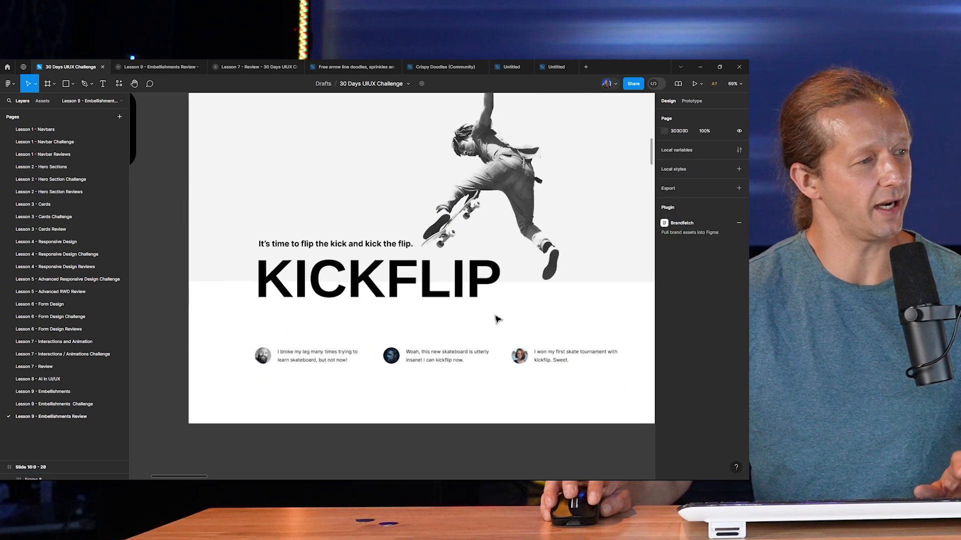
pyautogui.scroll(-3)
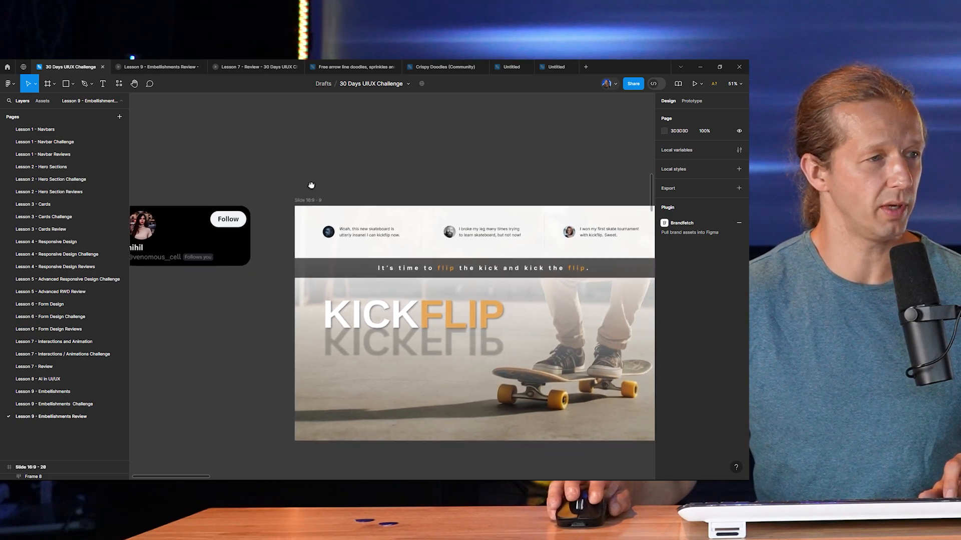
# Scroll to Slide 16:9 - 9 and zoom in on the reflected white-and-orange KICKFLIP headline.
pyautogui.scroll(3)
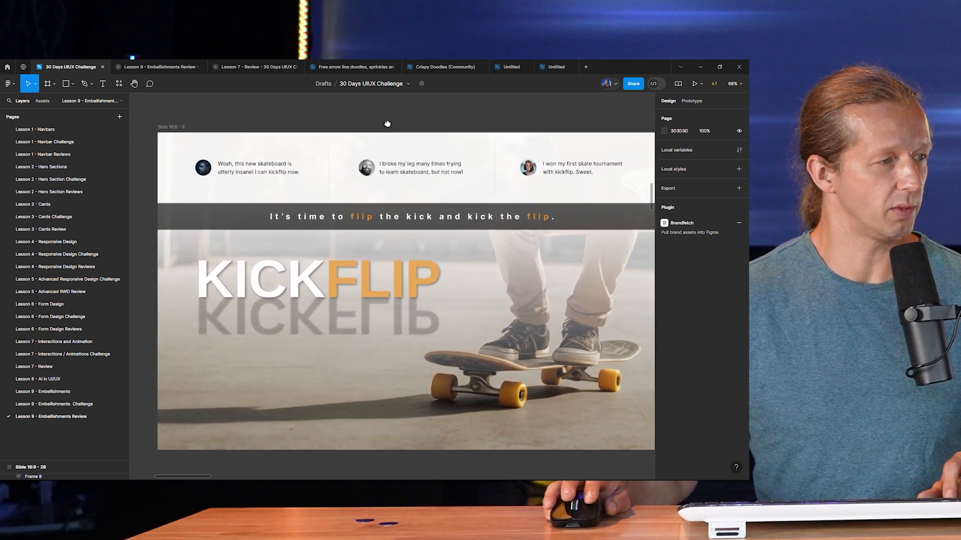
pyautogui.scroll(-3)
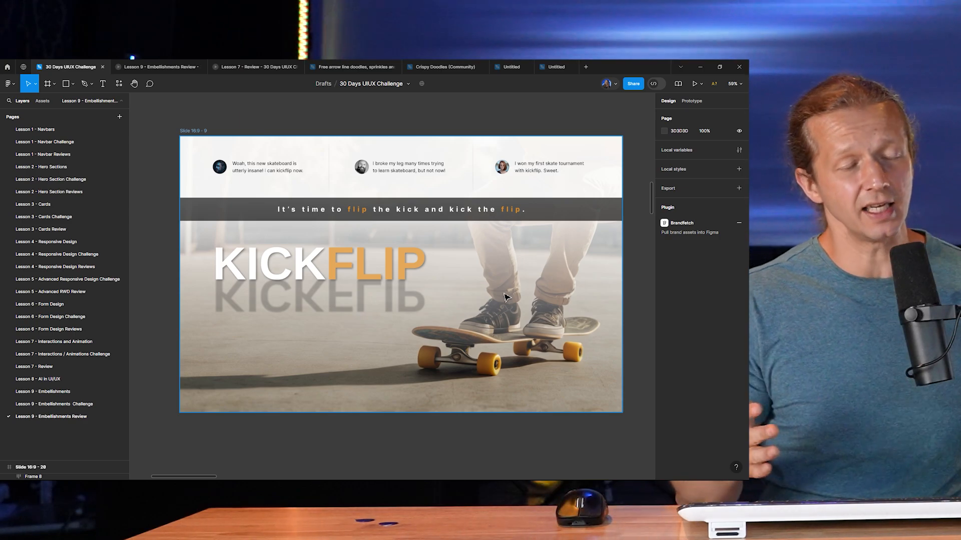
pyautogui.moveTo(503, 285)
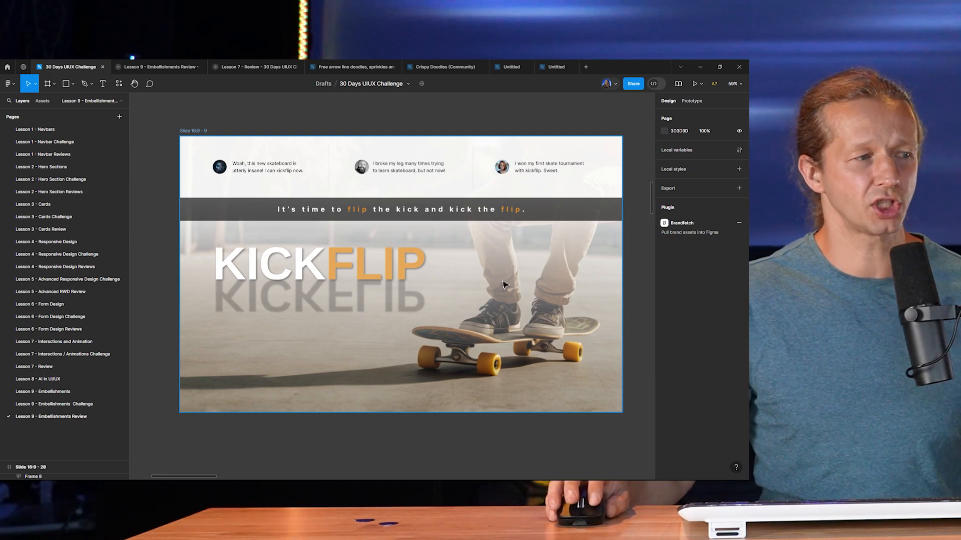
pyautogui.moveTo(511, 300)
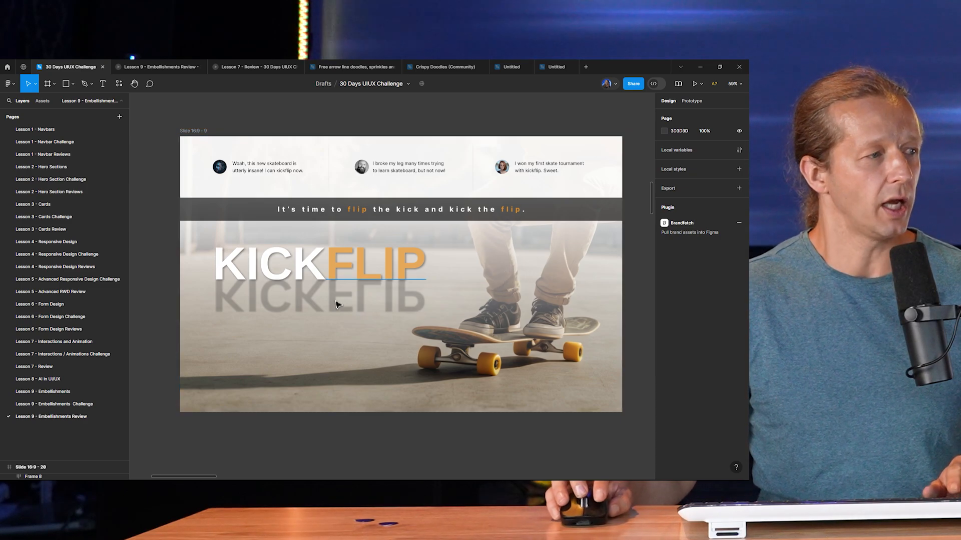
pyautogui.scroll(3)
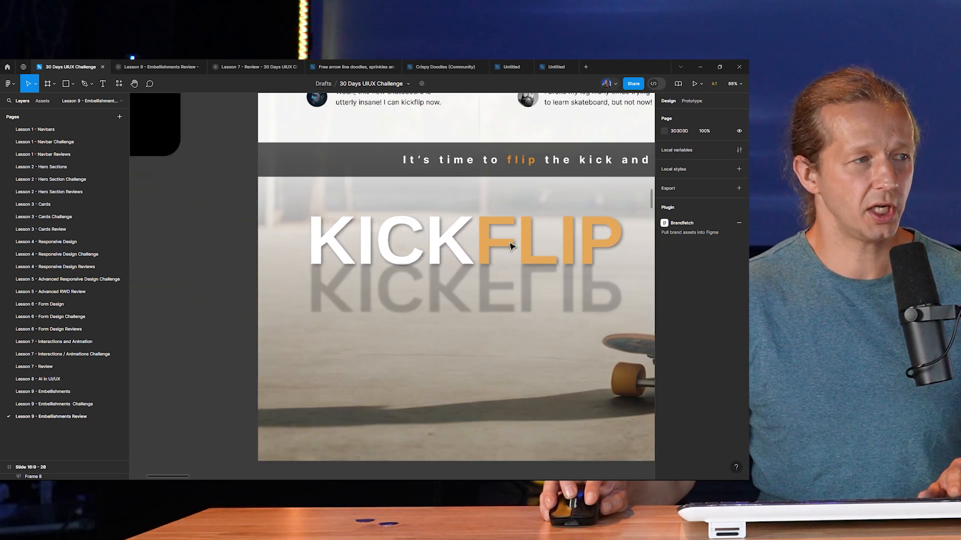
pyautogui.scroll(-3)
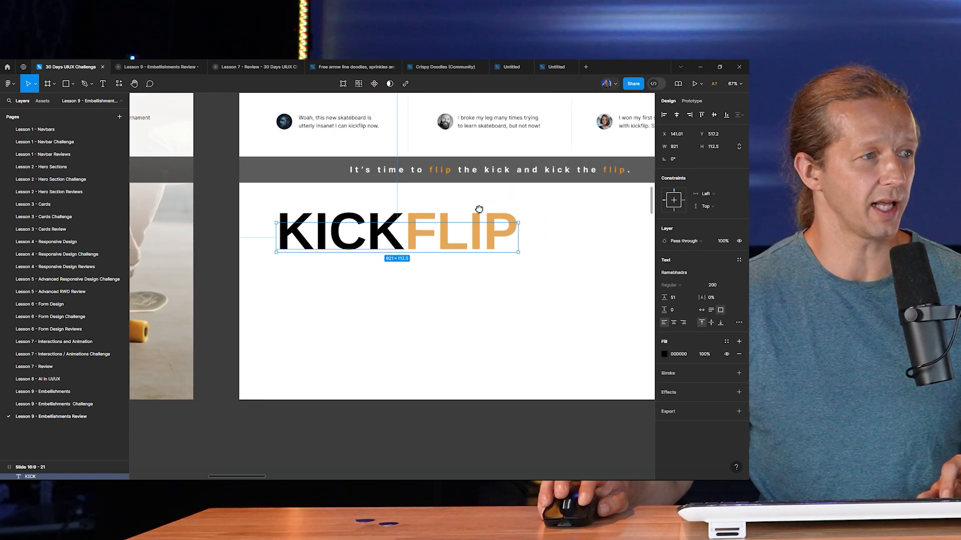
# Move through Slides 16:9 - 21 to 23, inspecting the title and the dark band behind the tagline.
pyautogui.click(361, 423)
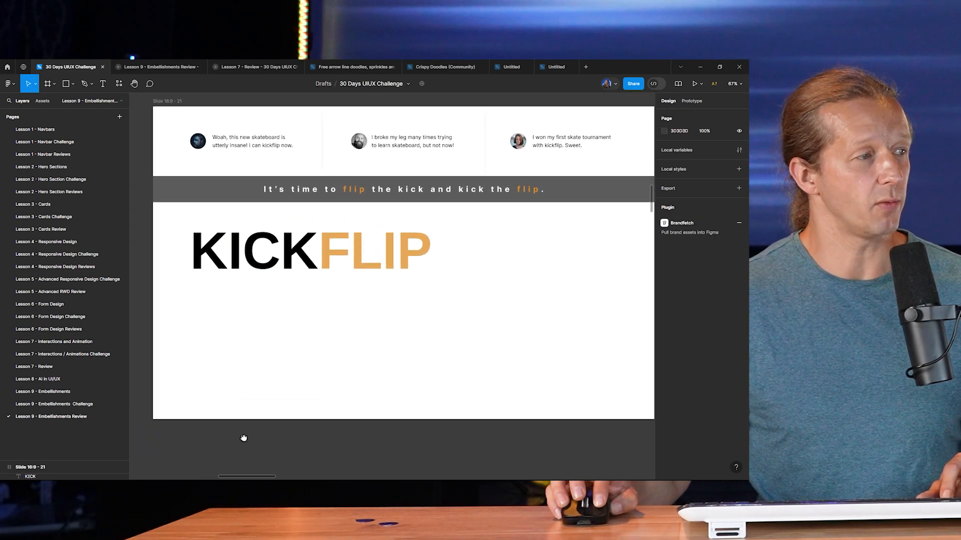
pyautogui.scroll(-3)
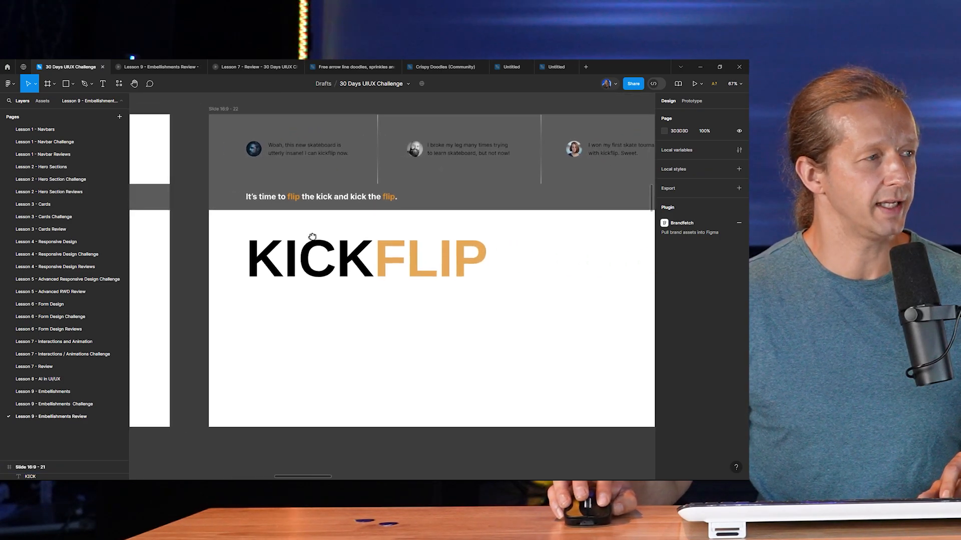
pyautogui.click(407, 208)
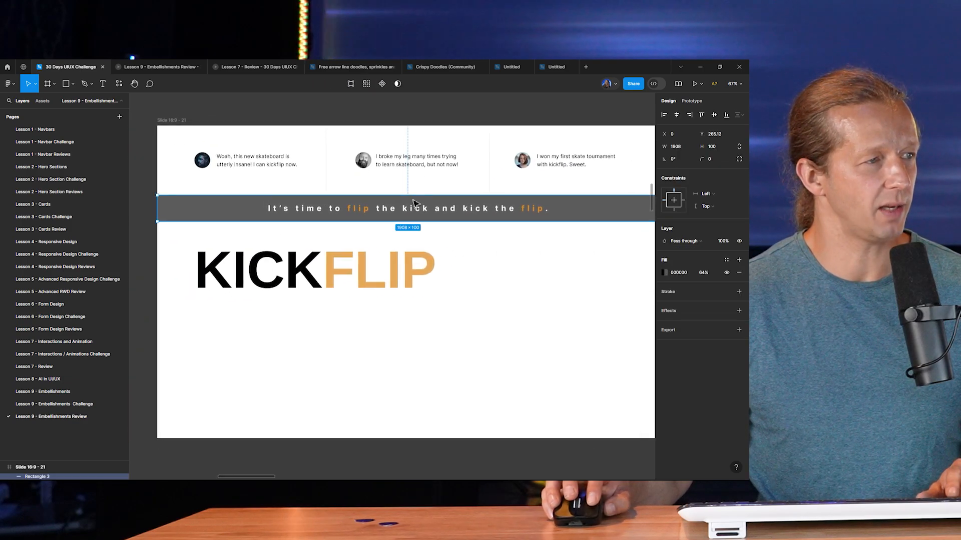
pyautogui.moveTo(599, 220)
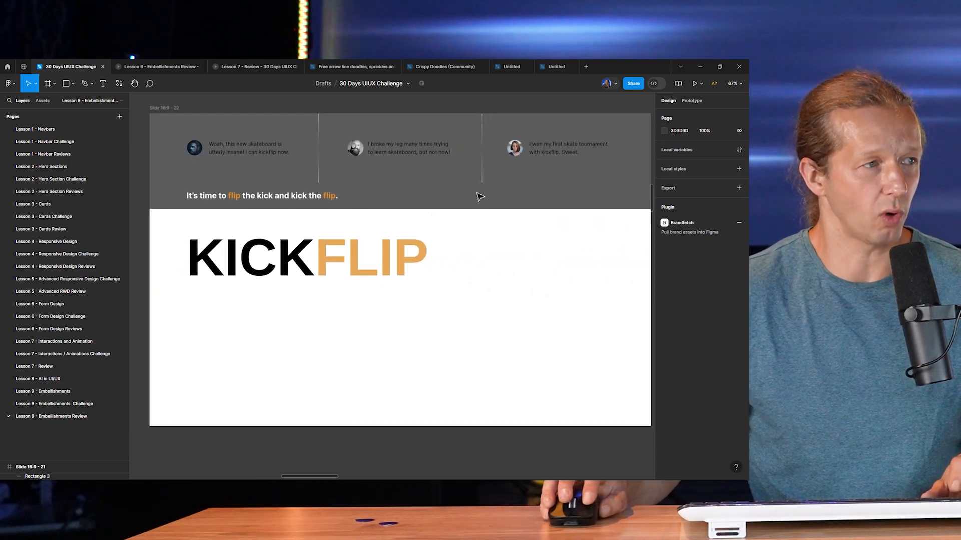
pyautogui.moveTo(470, 240)
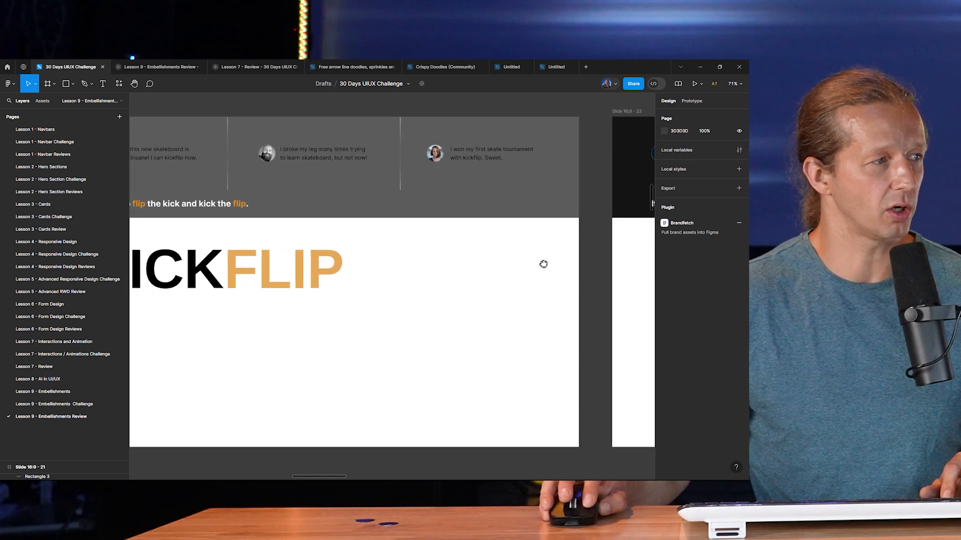
pyautogui.click(348, 205)
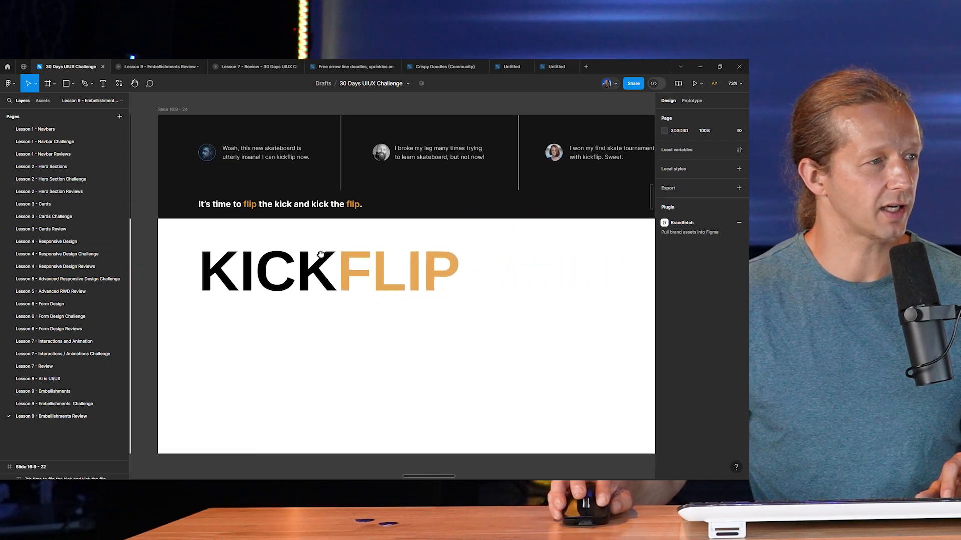
# Scroll to Slide 16:9 - 24 and inspect the dark testimonial band and white tagline objects.
pyautogui.scroll(-3)
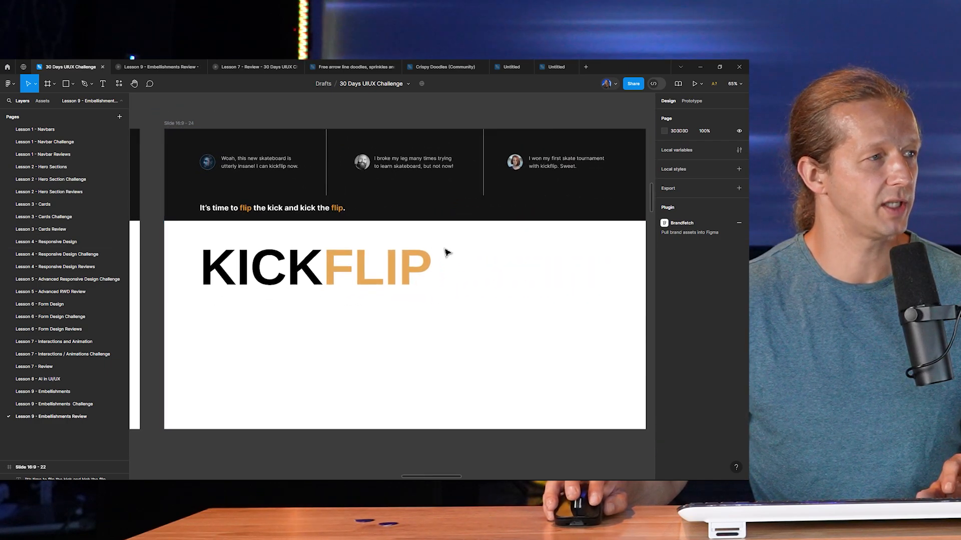
pyautogui.click(404, 159)
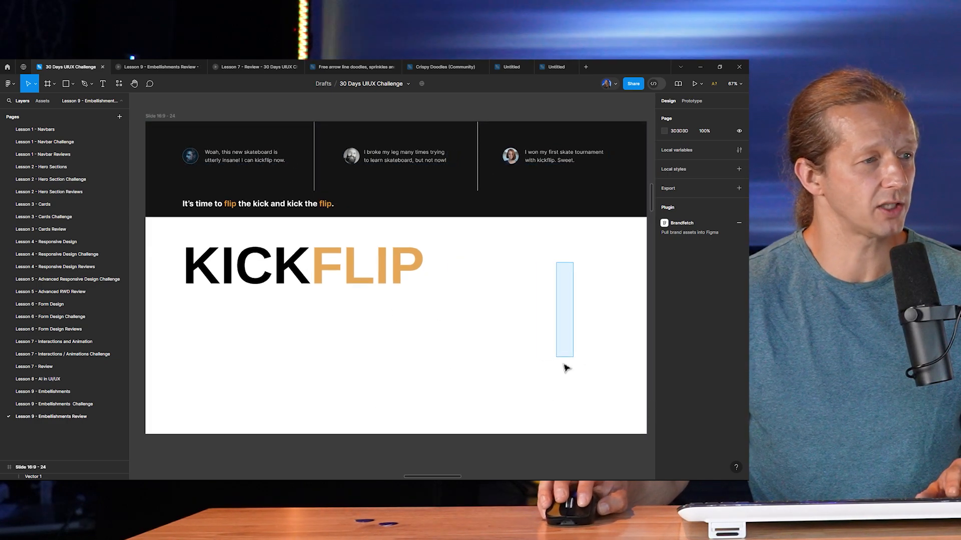
pyautogui.click(277, 266)
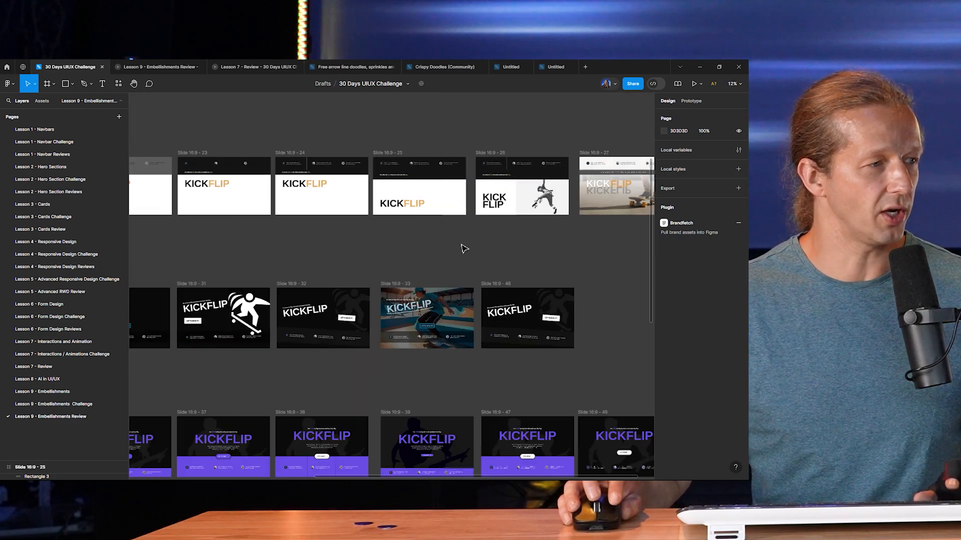
# Zoom from the canvas overview into the Slide 16:9 - 25 skate-park photo hero frame.
pyautogui.scroll(3)
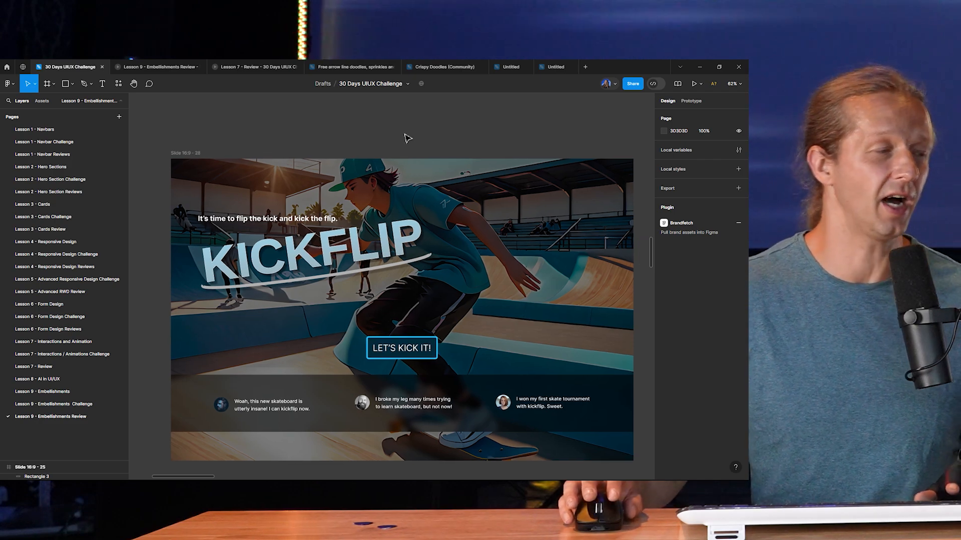
pyautogui.moveTo(556, 246)
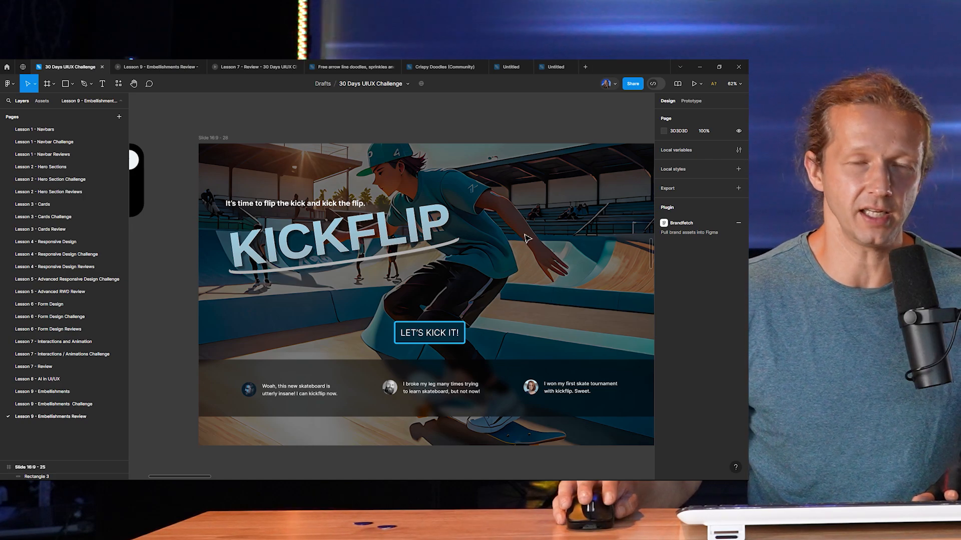
pyautogui.scroll(3)
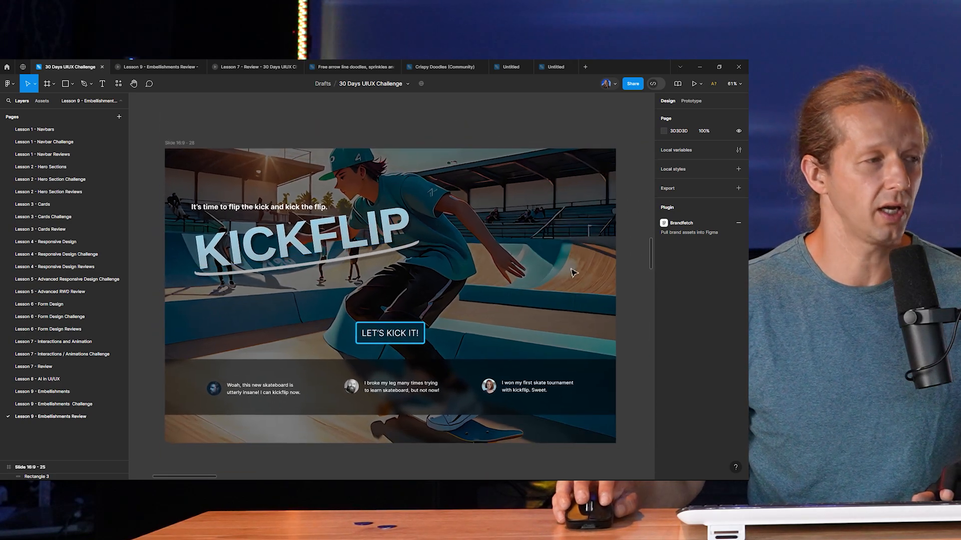
pyautogui.moveTo(631, 248)
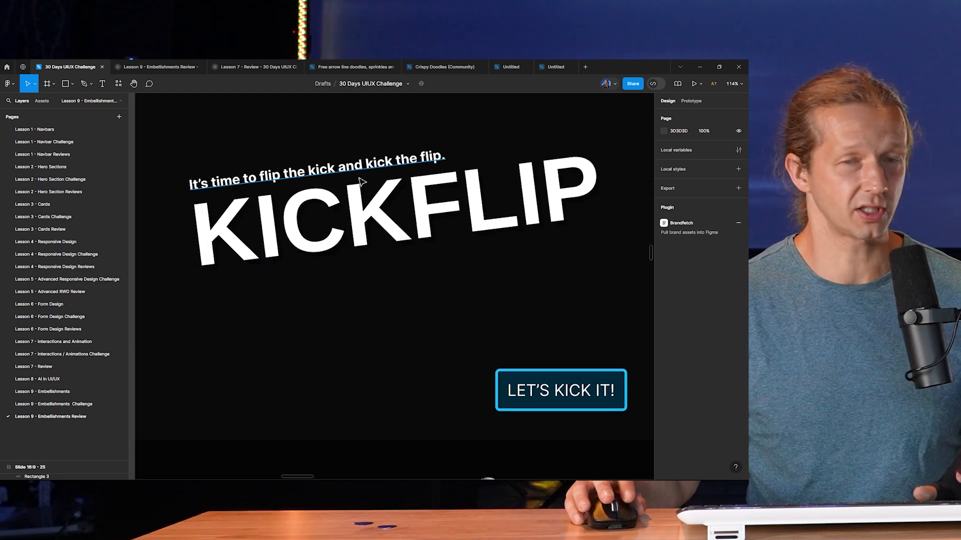
pyautogui.moveTo(396, 187)
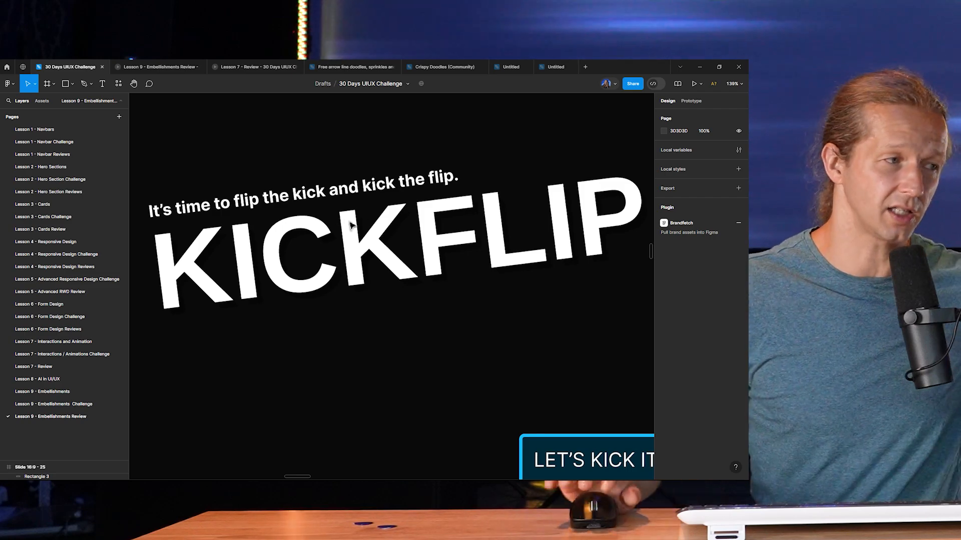
# Pan to the dark revision frame and zoom in on its white title and outlined LET'S KICK IT! button.
pyautogui.scroll(-3)
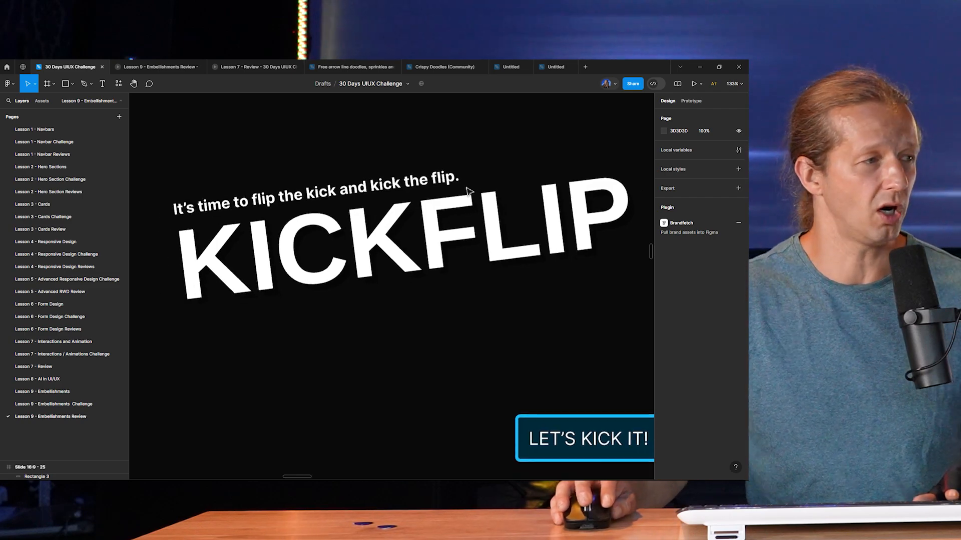
pyautogui.scroll(-3)
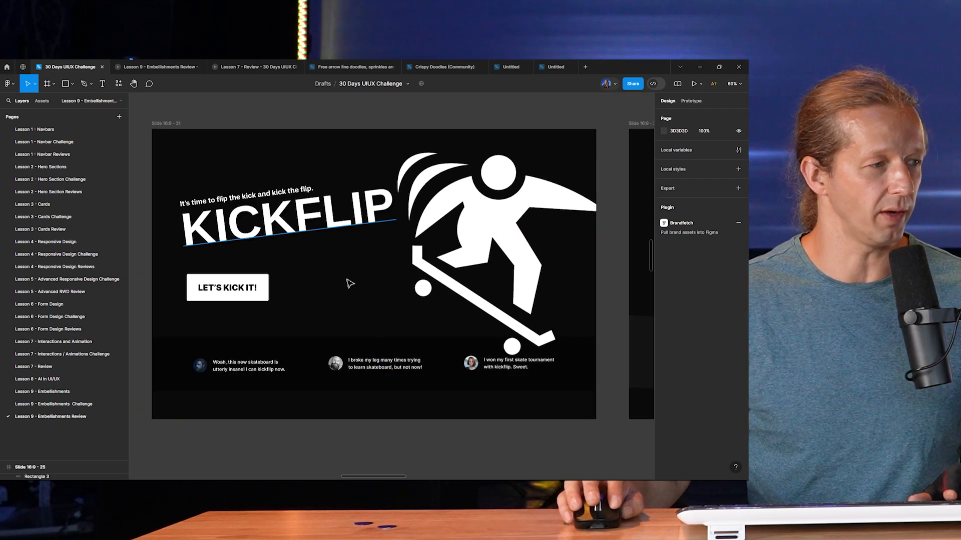
# Select the slanted KICKFLIP title on Slide 32, then pan down to the purple skater Slide 16:9 - 34.
pyautogui.click(484, 194)
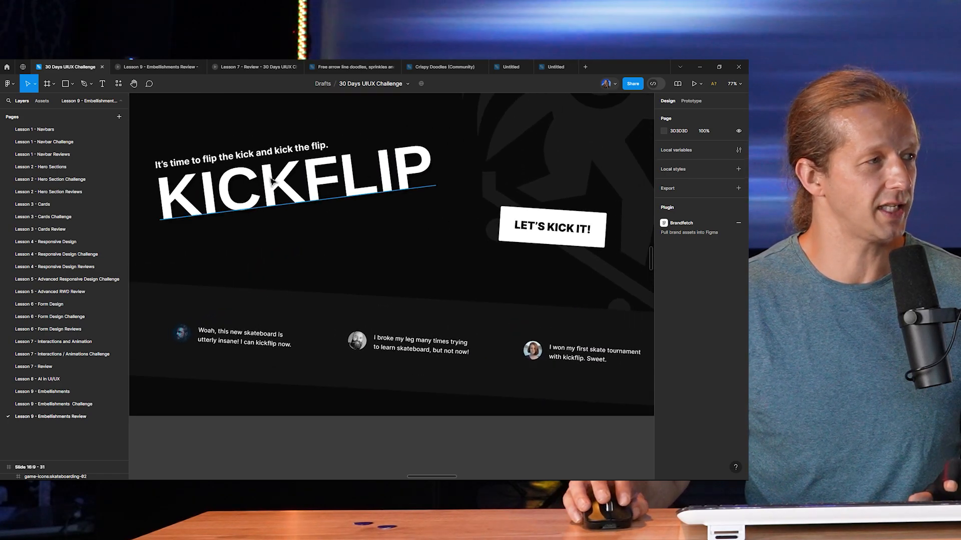
pyautogui.click(295, 187)
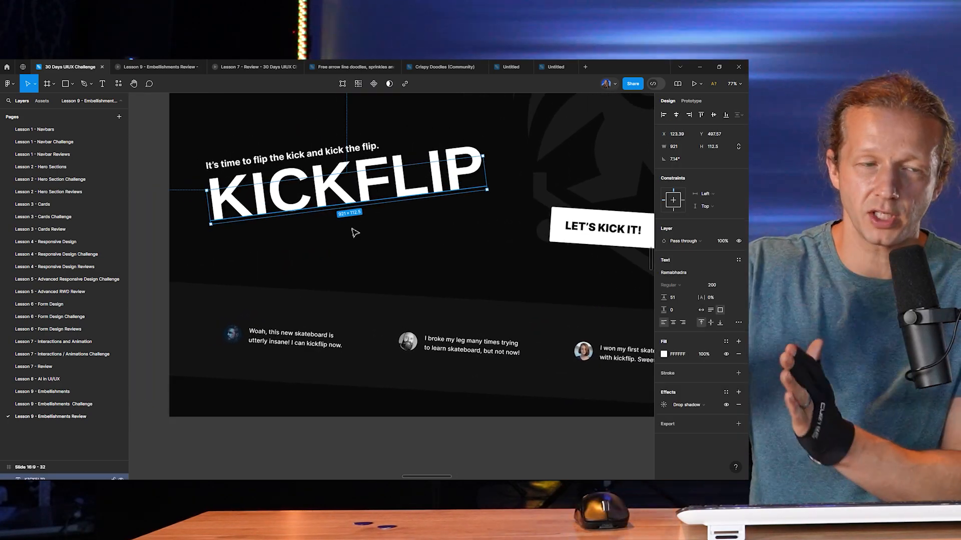
pyautogui.scroll(-3)
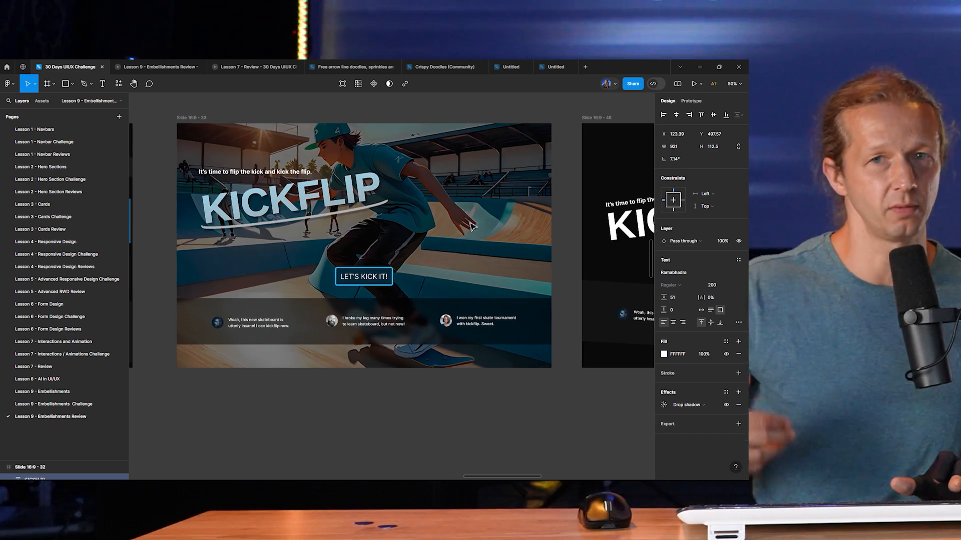
pyautogui.scroll(-3)
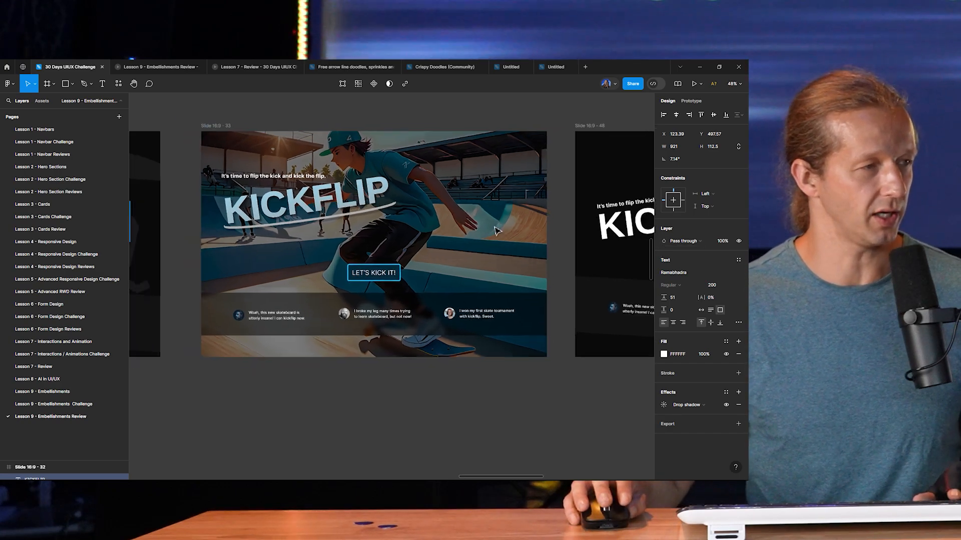
pyautogui.scroll(-3)
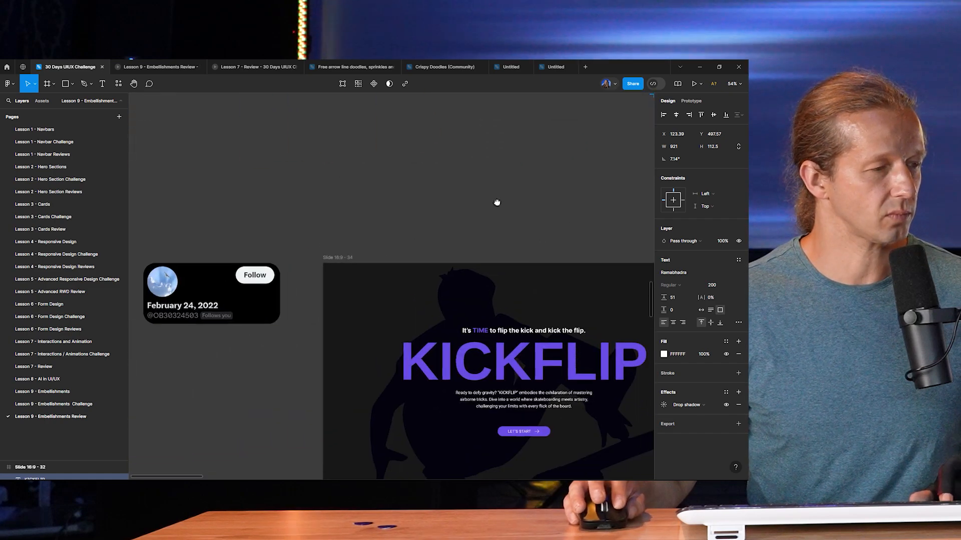
# Inspect the white LET'S START button, then pan on to the revised purple Slides 16:9 - 47 and 49.
pyautogui.scroll(3)
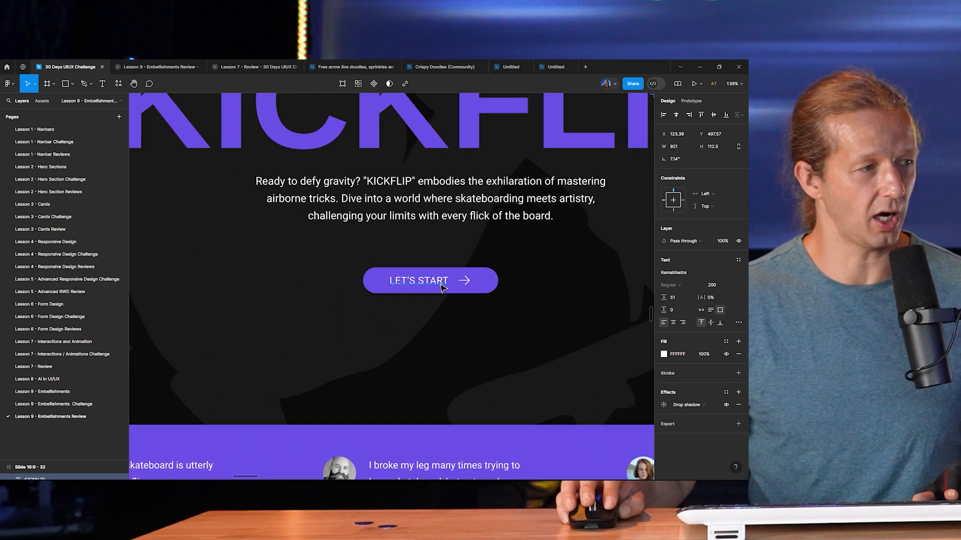
pyautogui.click(431, 280)
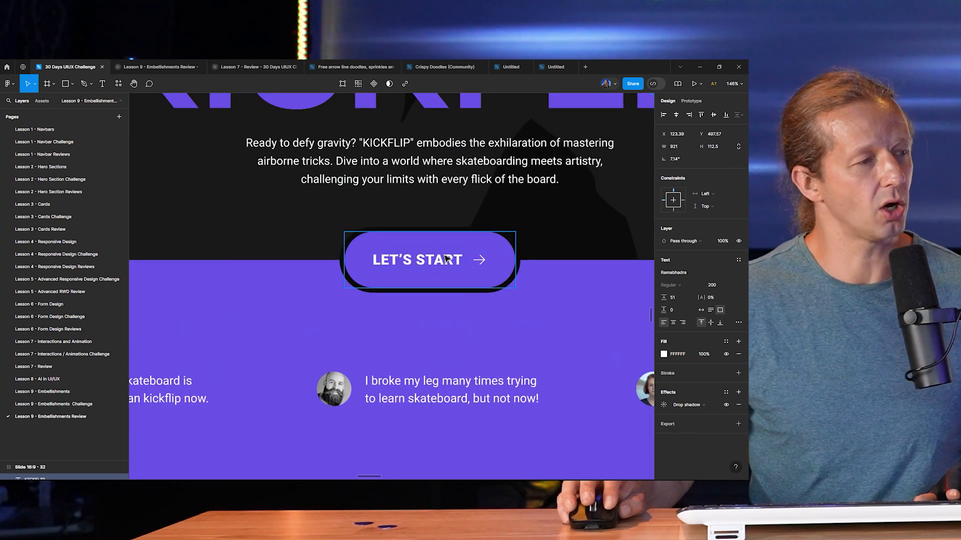
pyautogui.scroll(-3)
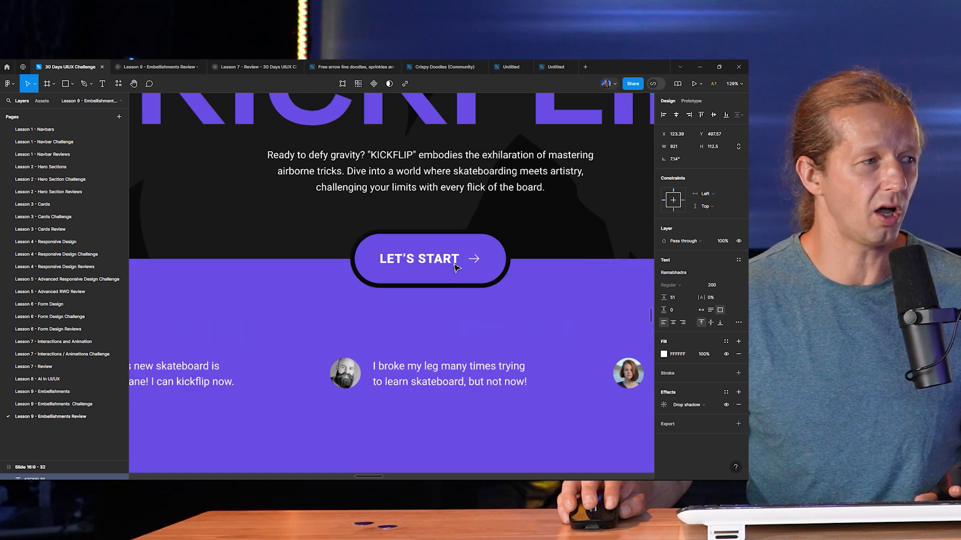
pyautogui.scroll(-3)
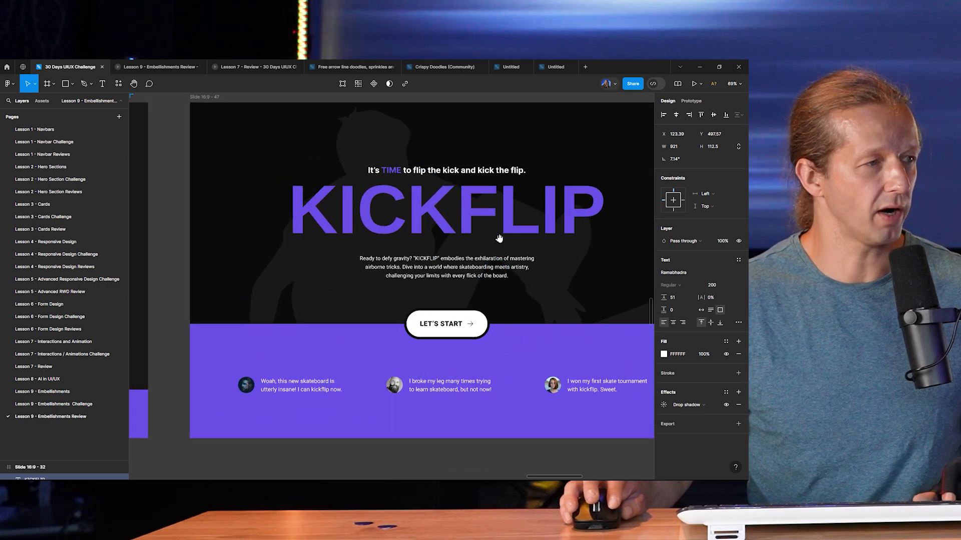
pyautogui.scroll(-3)
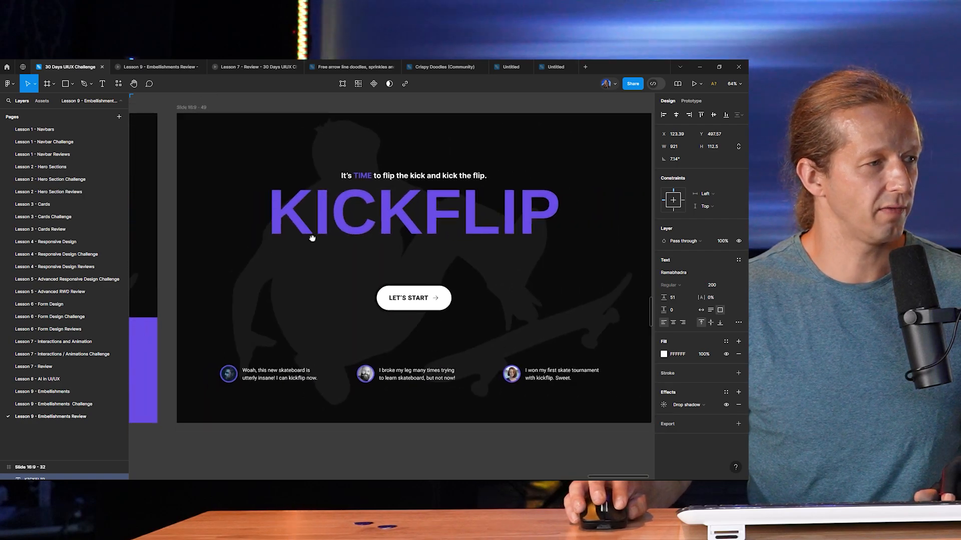
pyautogui.scroll(-3)
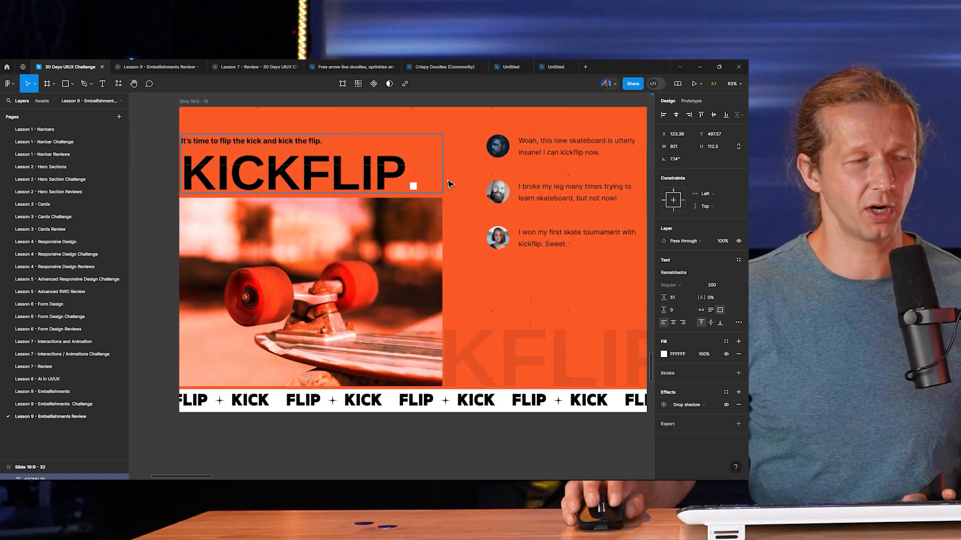
# Scroll to the orange KICKFLIP hero frame with the FLIP + KICK marquee band across its lower part.
pyautogui.click(560, 190)
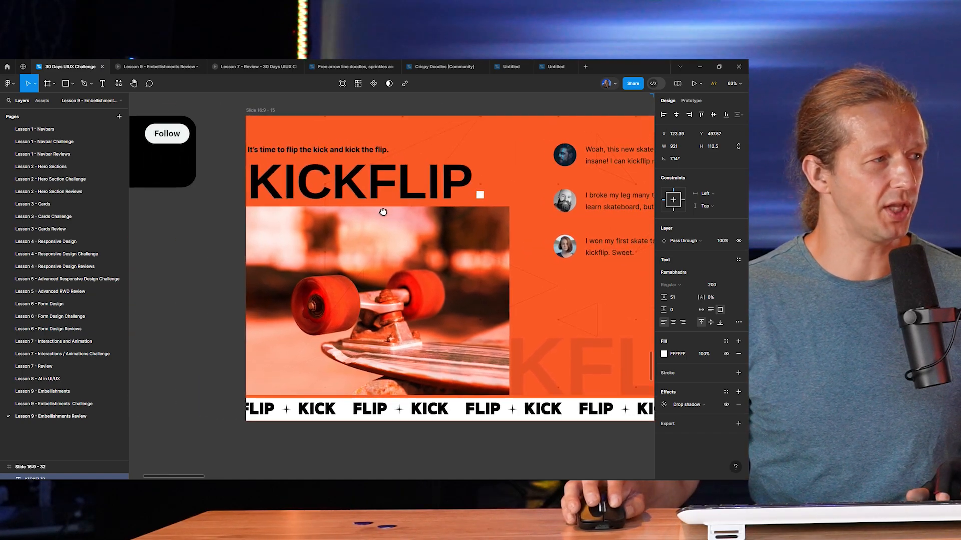
pyautogui.scroll(3)
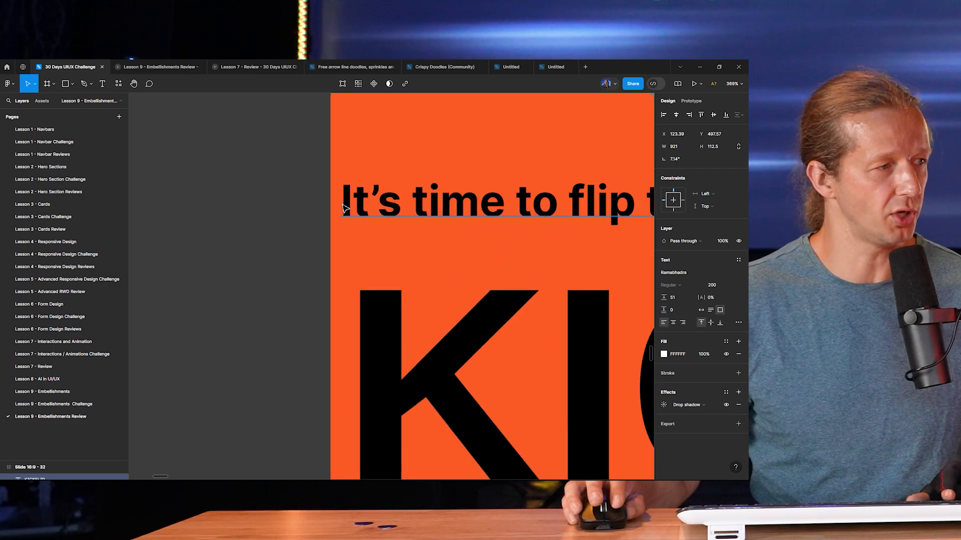
pyautogui.moveTo(313, 228)
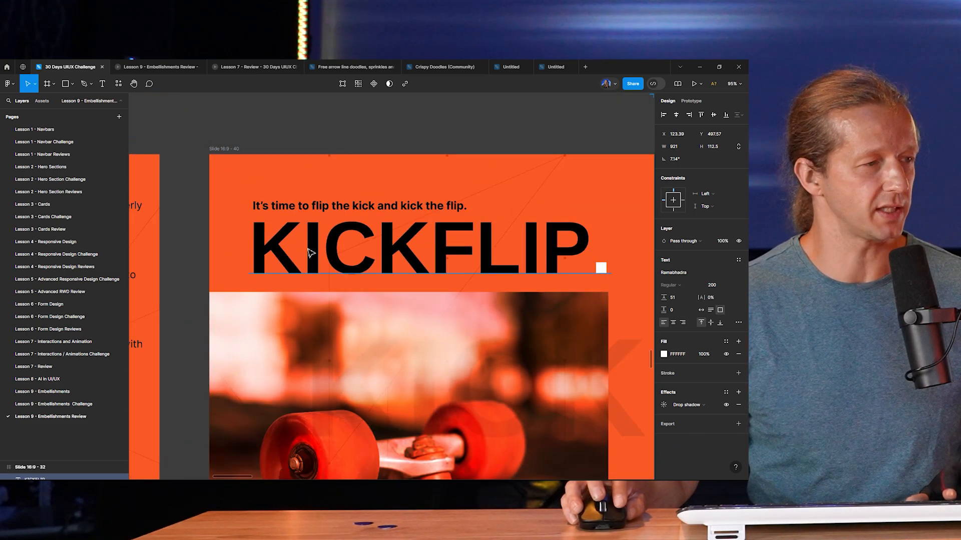
pyautogui.scroll(-3)
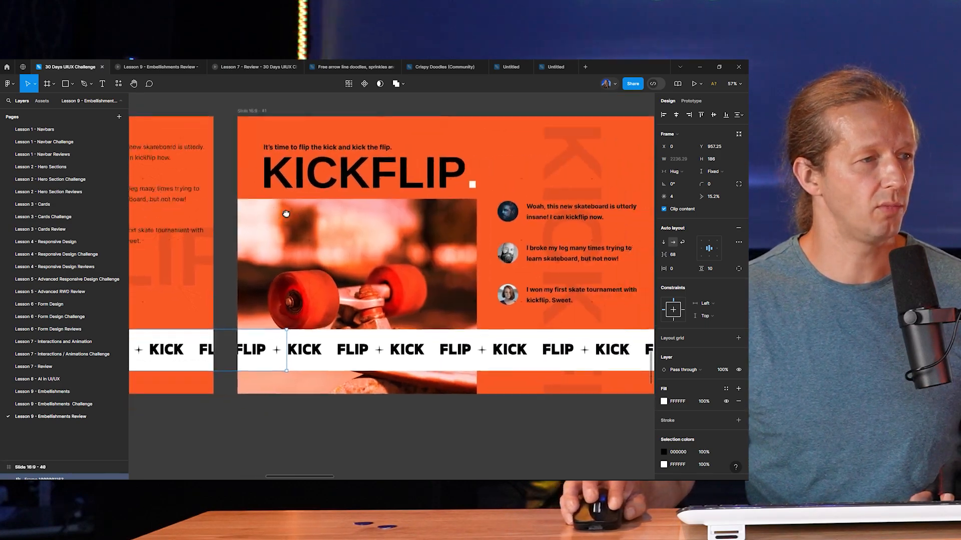
pyautogui.scroll(3)
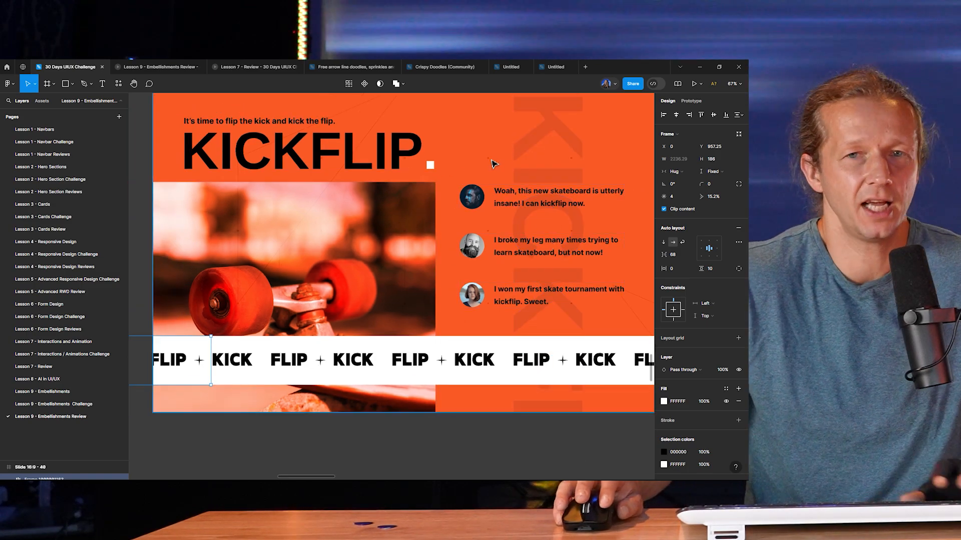
pyautogui.moveTo(498, 155)
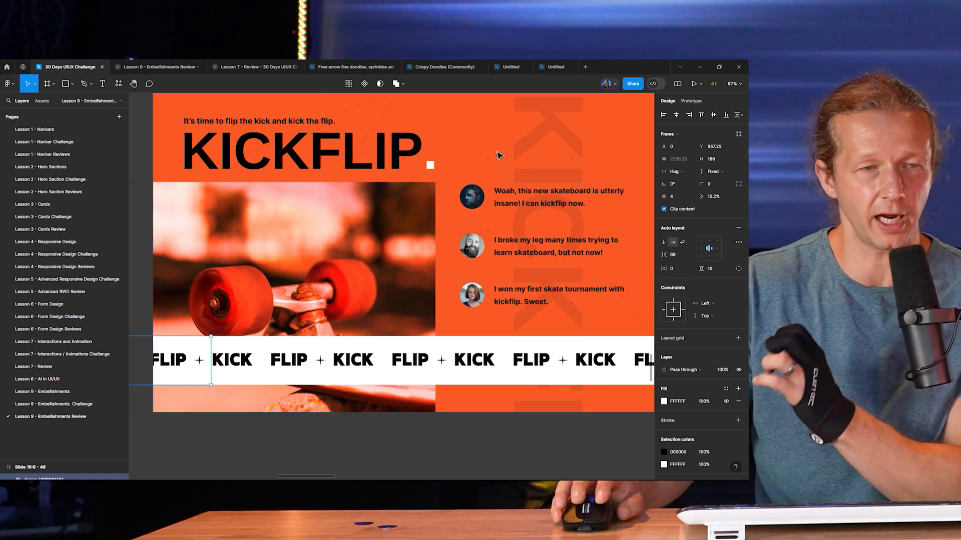
pyautogui.scroll(-3)
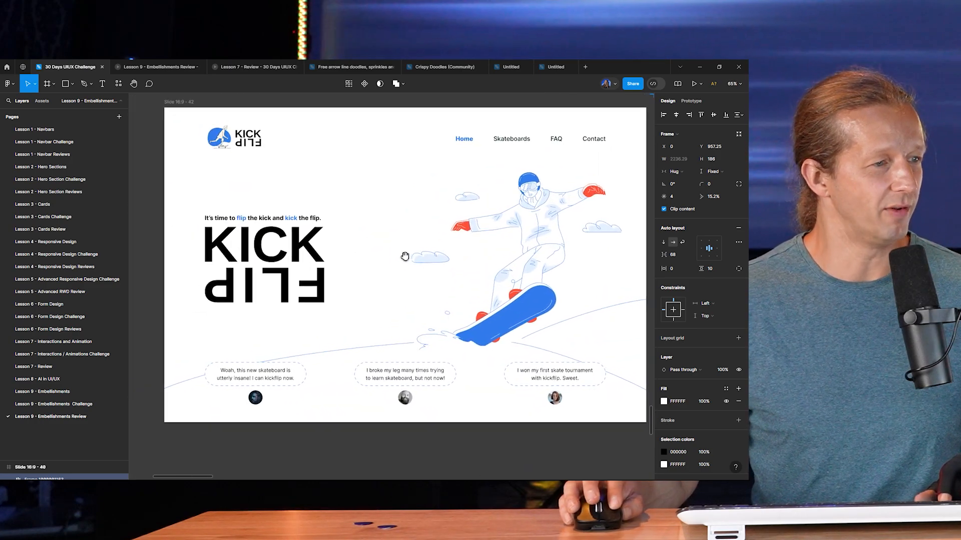
pyautogui.moveTo(552, 300)
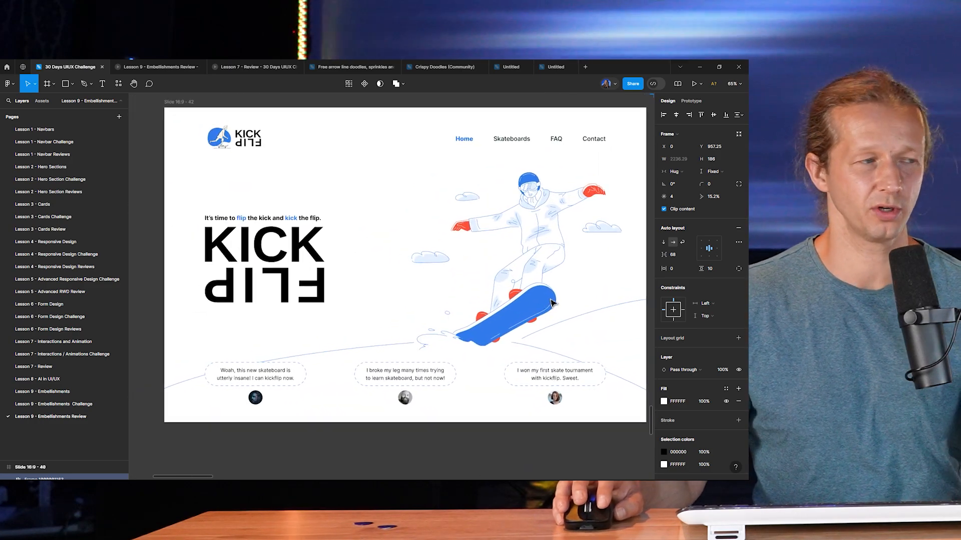
pyautogui.moveTo(512, 329)
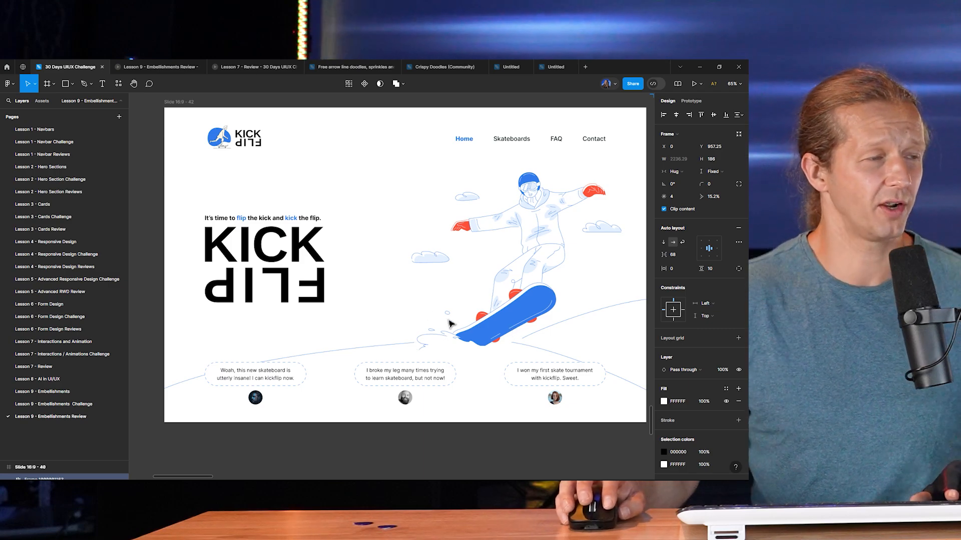
pyautogui.moveTo(457, 339)
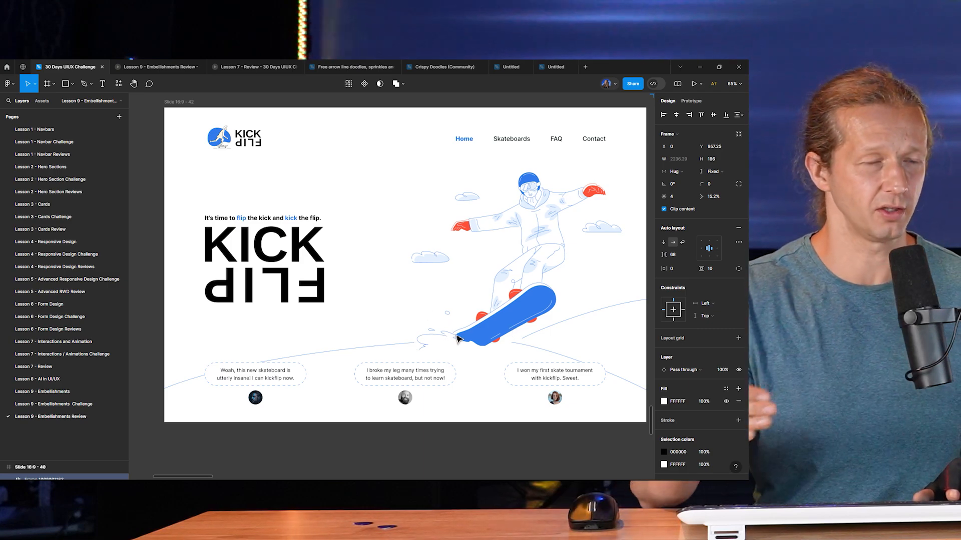
pyautogui.moveTo(482, 306)
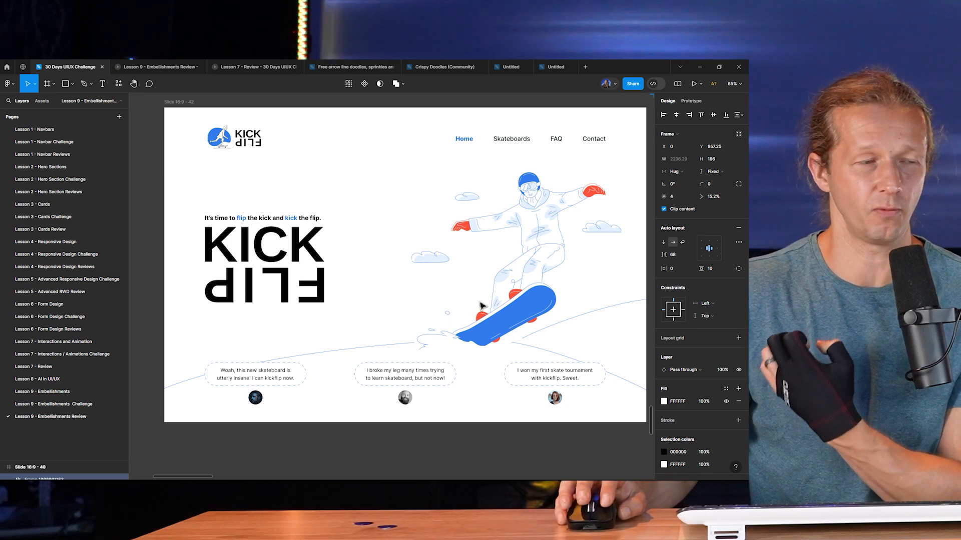
pyautogui.moveTo(494, 300)
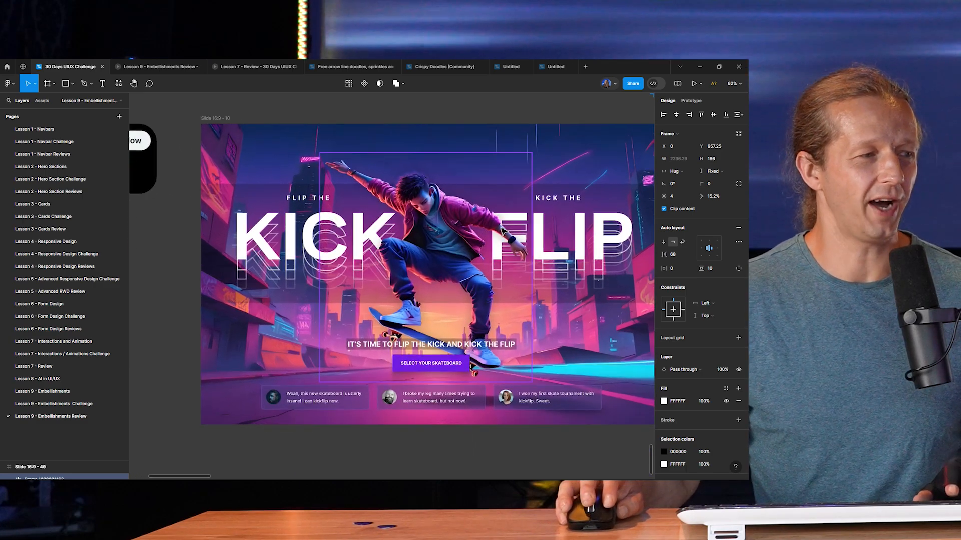
# Compare the outlined and solid KICK FLIP headlines, then select the KICK FLIP text layer in the revised frame.
pyautogui.click(558, 120)
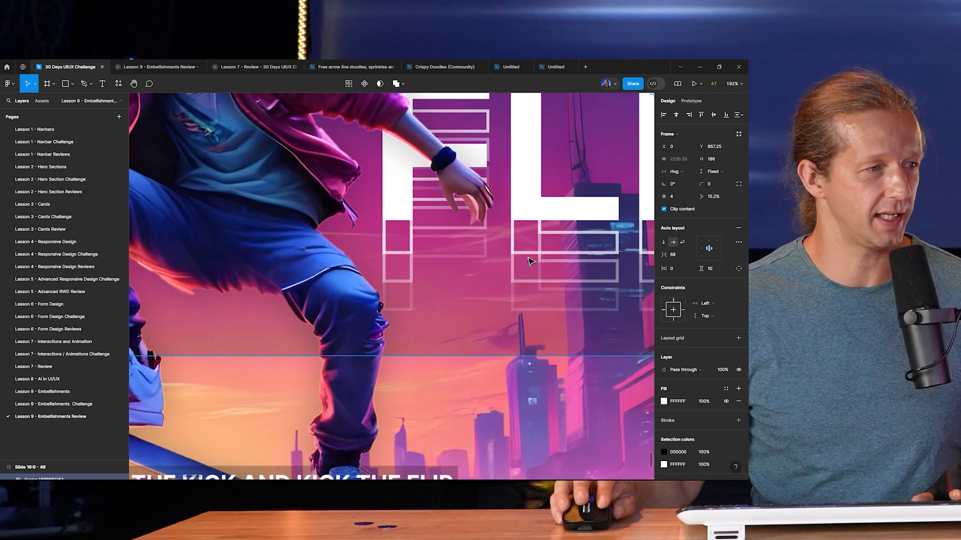
pyautogui.scroll(-3)
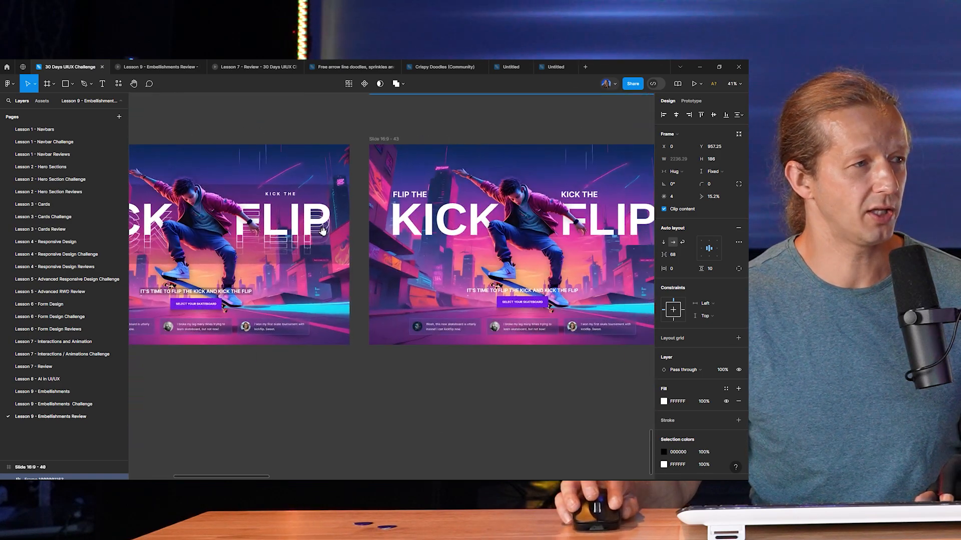
pyautogui.scroll(3)
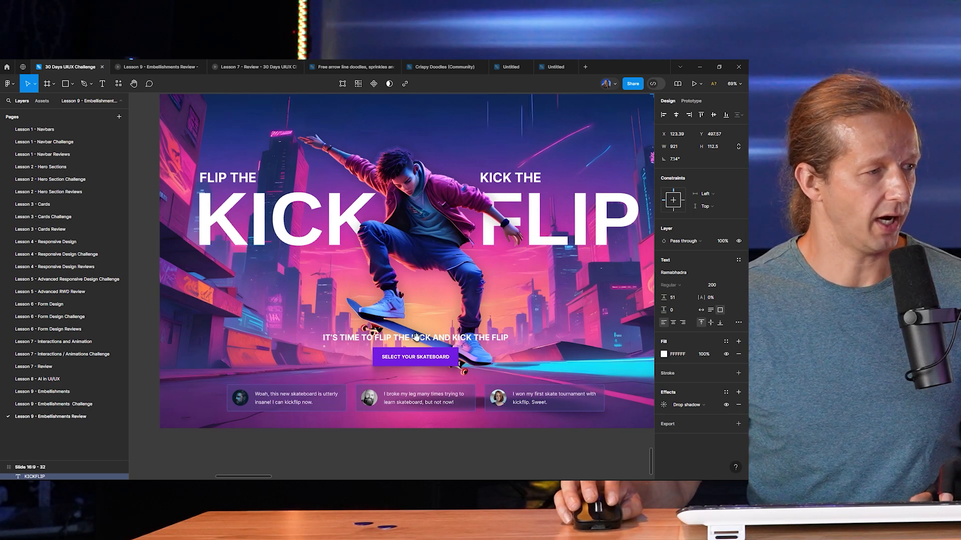
pyautogui.scroll(3)
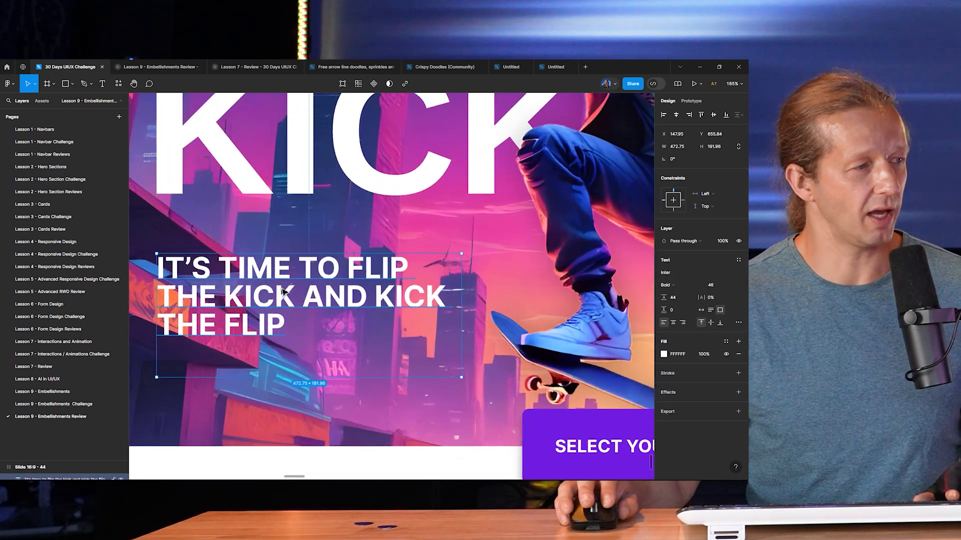
# Scroll through the tagline and Select Your Skateboard button down to the revised frame with the white testimonial strip.
pyautogui.scroll(-3)
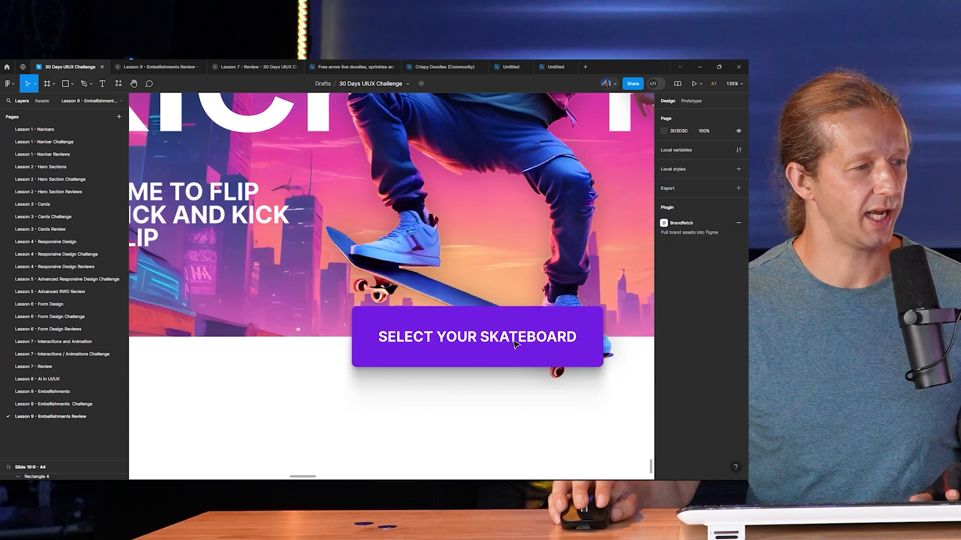
pyautogui.scroll(-3)
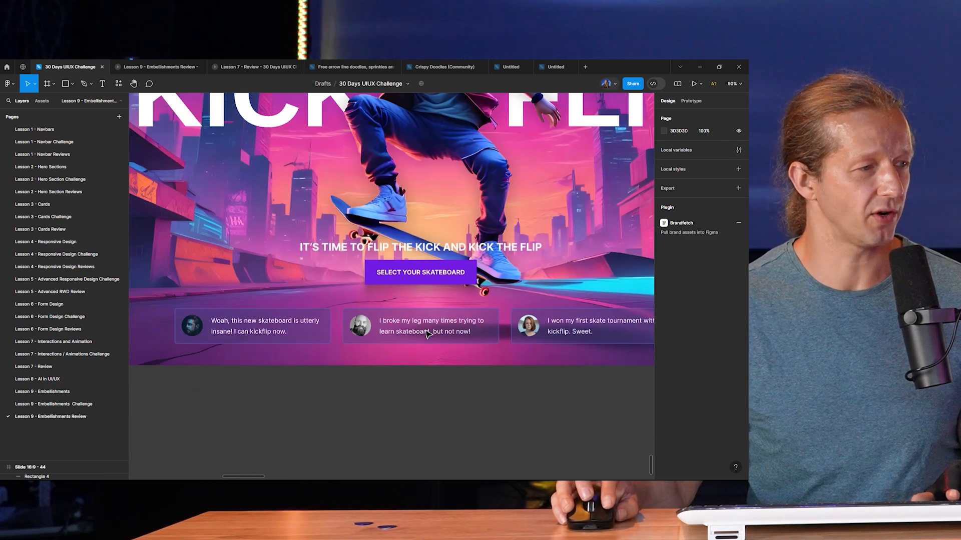
pyautogui.moveTo(513, 386)
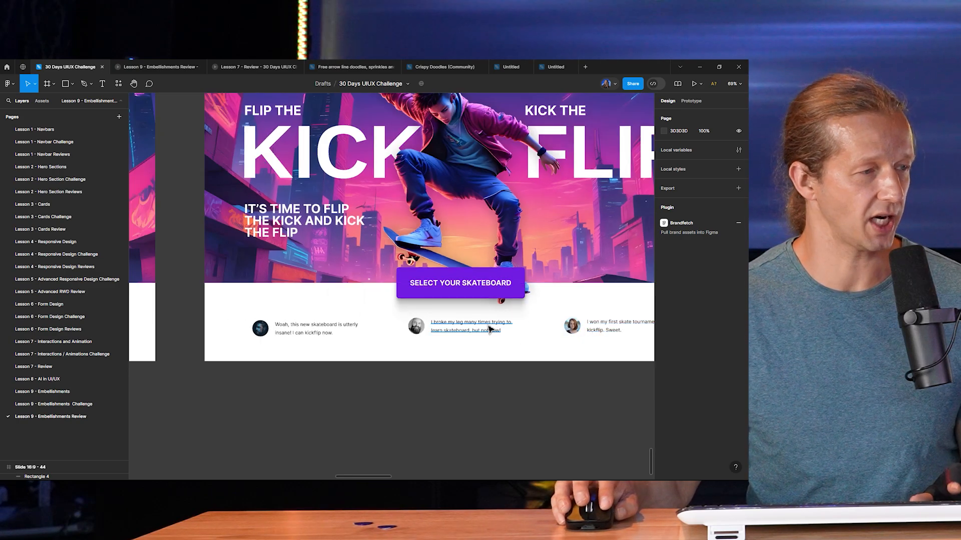
pyautogui.scroll(-3)
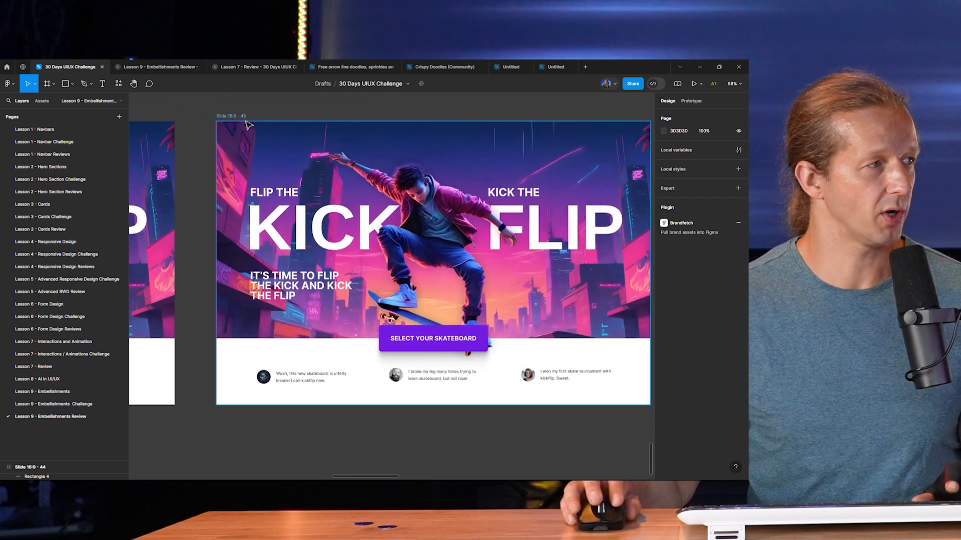
pyautogui.click(695, 84)
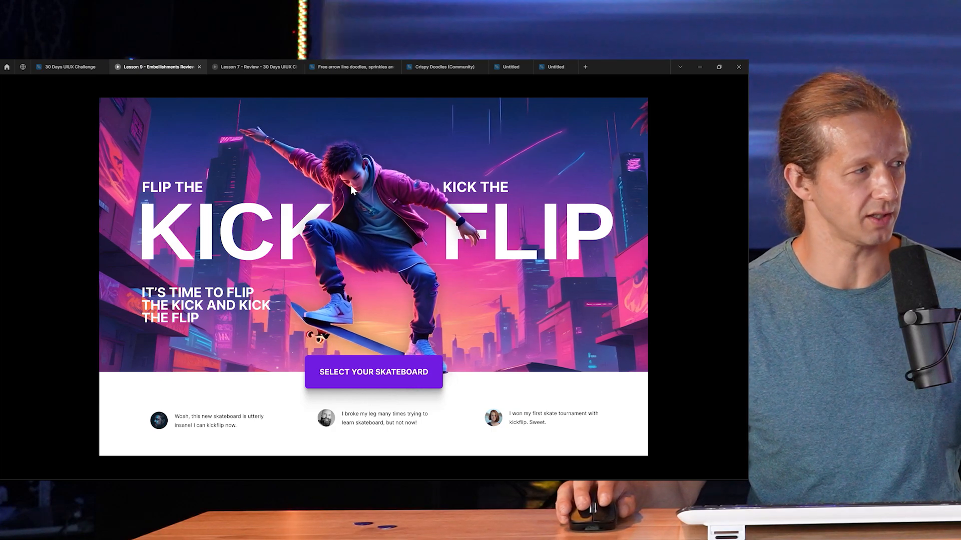
pyautogui.moveTo(343, 286)
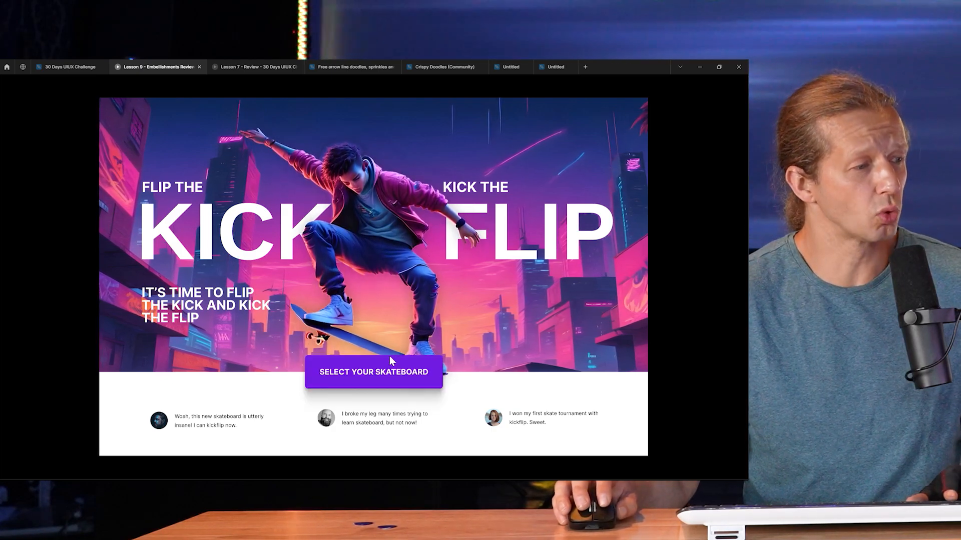
pyautogui.moveTo(392, 378)
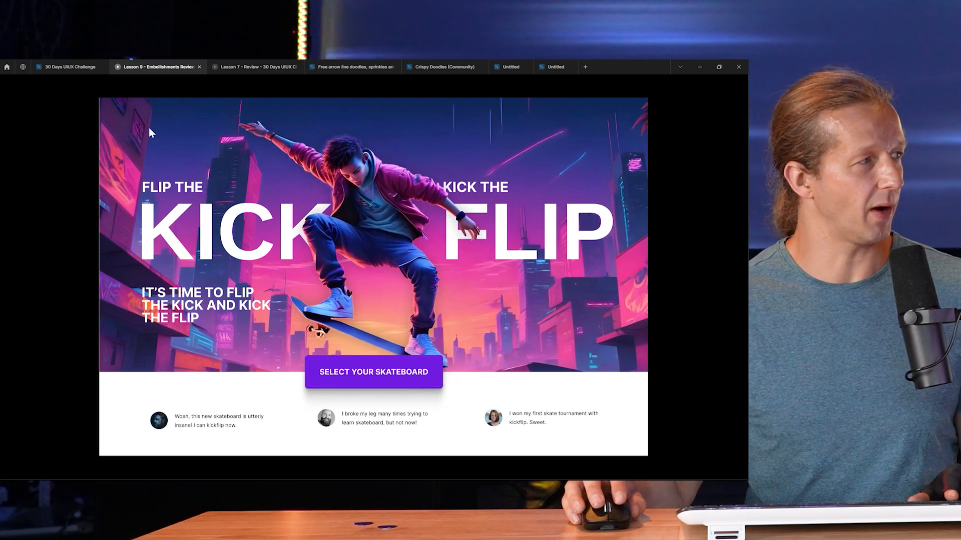
# Start presentation mode to show the revised neon-city hero frame full screen.
pyautogui.click(67, 67)
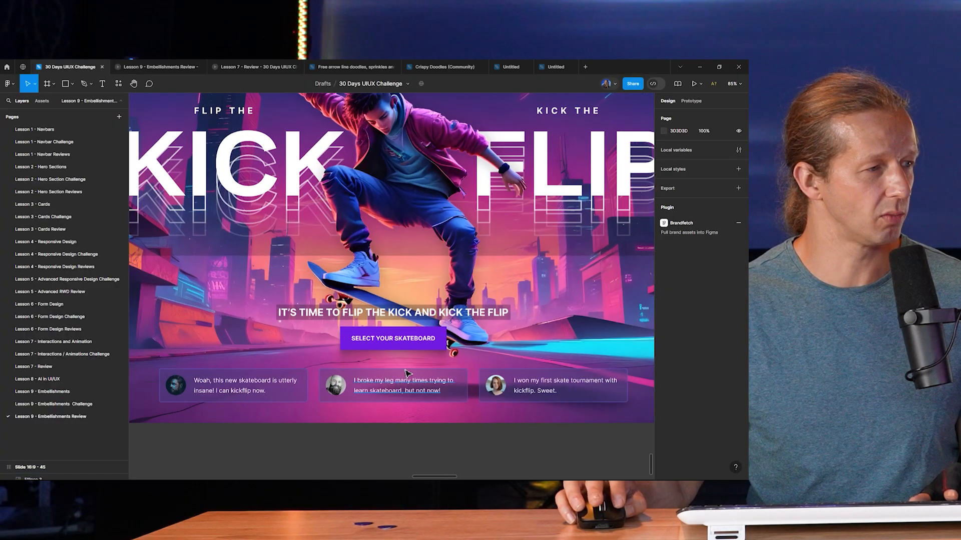
# Scroll back to the original neon-city frame with echoed outline KICK FLIP lettering.
pyautogui.scroll(-3)
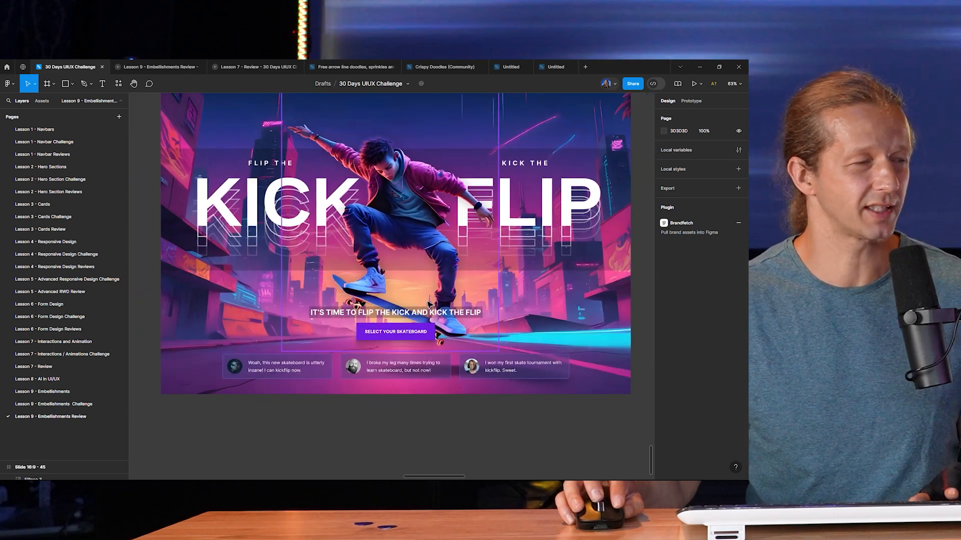